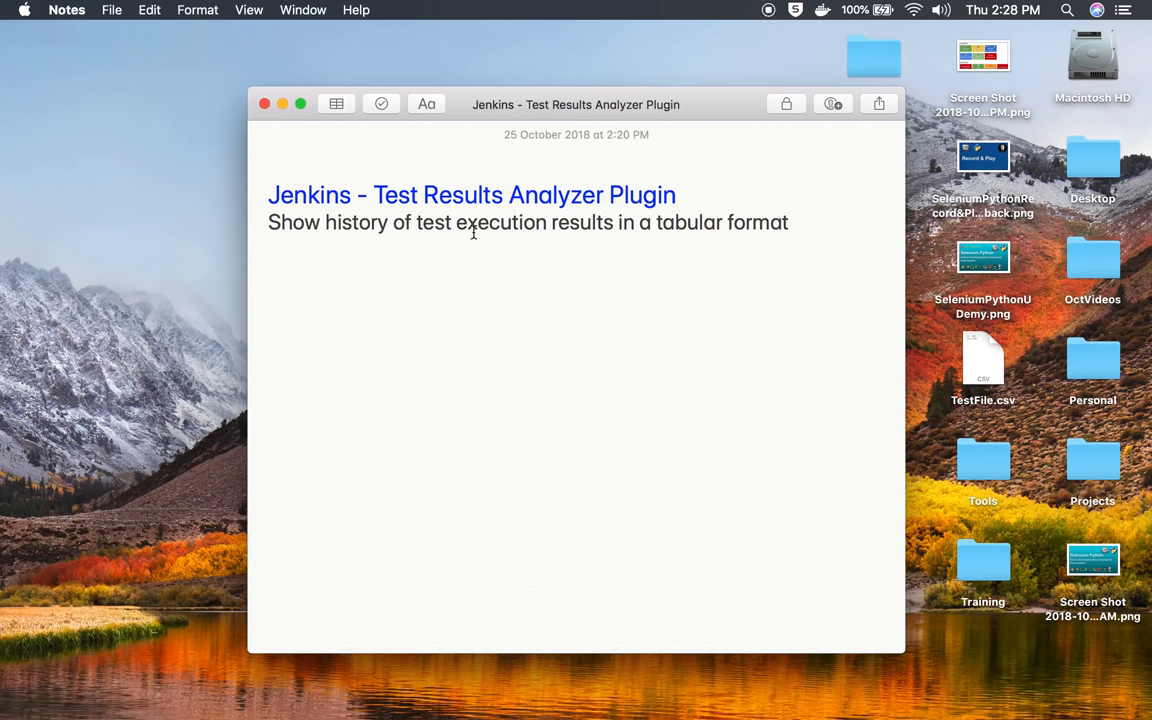
pyautogui.moveTo(382, 230)
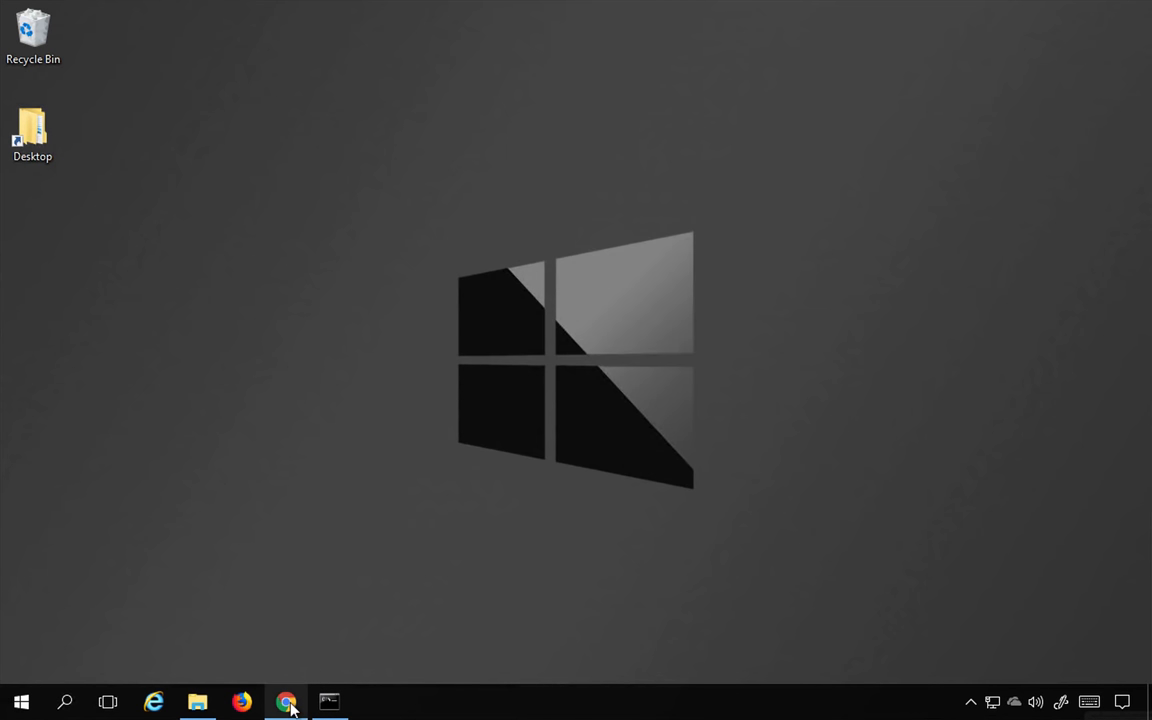
# Google 'jenkins test result analyzer plugin' in Chrome and open the Jenkins Wiki result
pyautogui.click(286, 702)
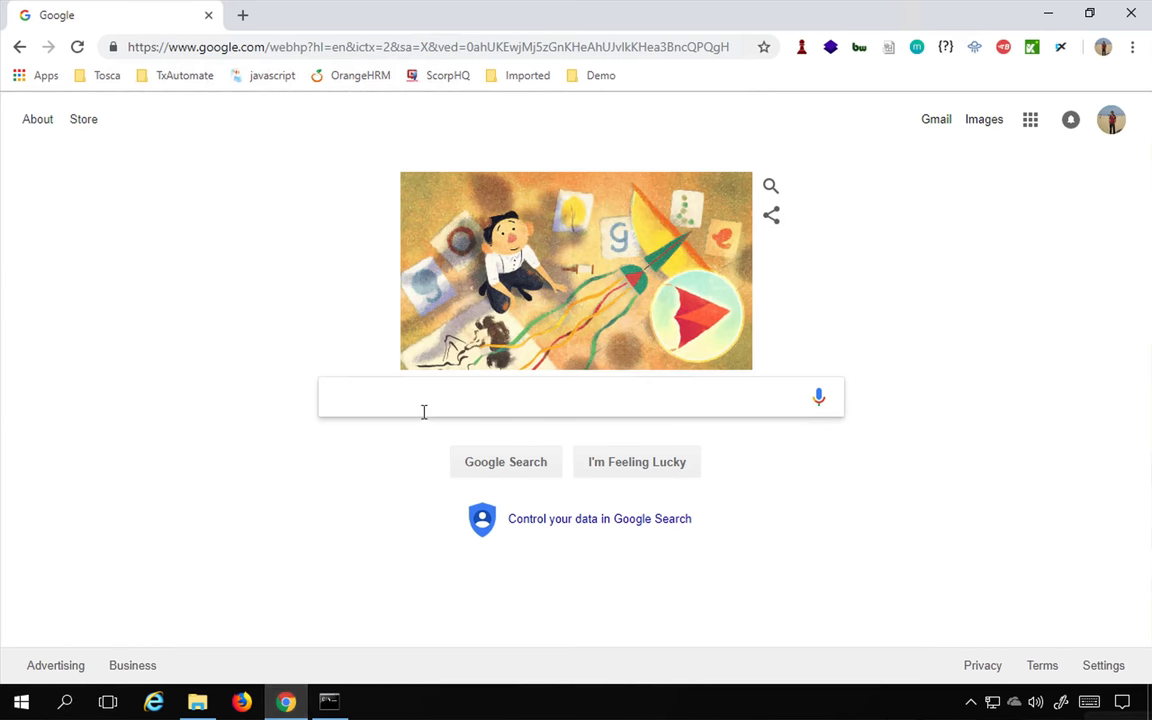
pyautogui.write('jenkins test result analyzer plugin')
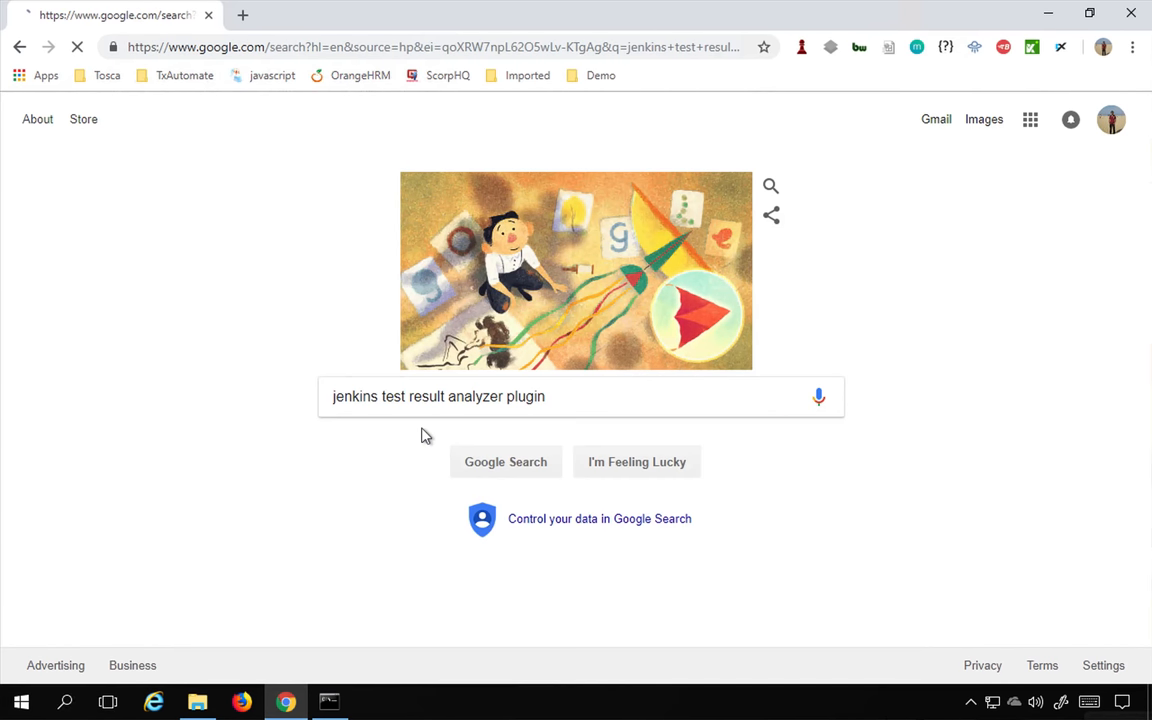
pyautogui.click(505, 462)
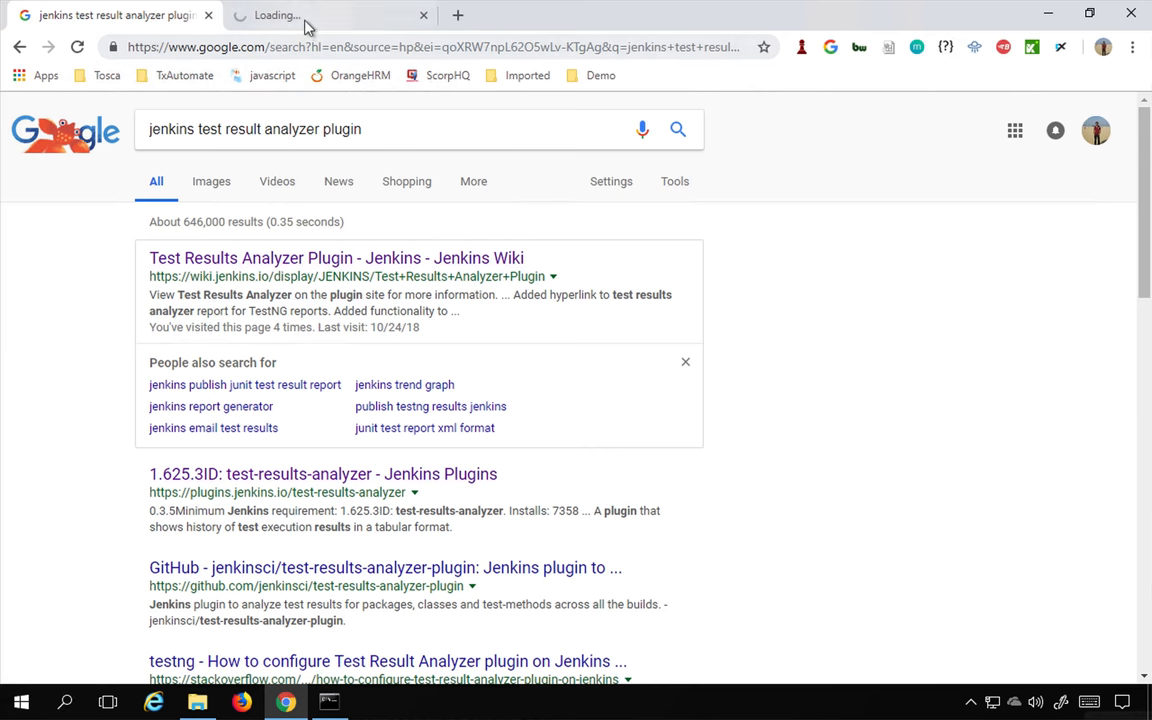
# Scroll the plugin wiki page through the sample report table, Graphs section, line and pie charts
pyautogui.click(344, 257)
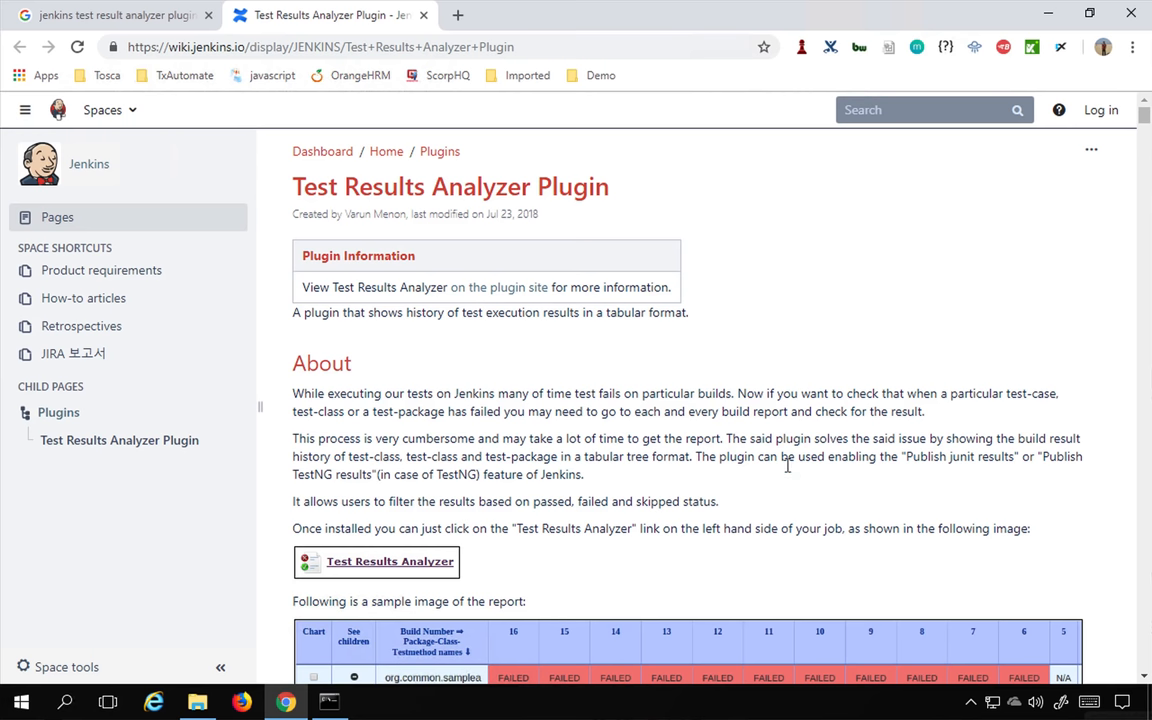
pyautogui.moveTo(994, 466)
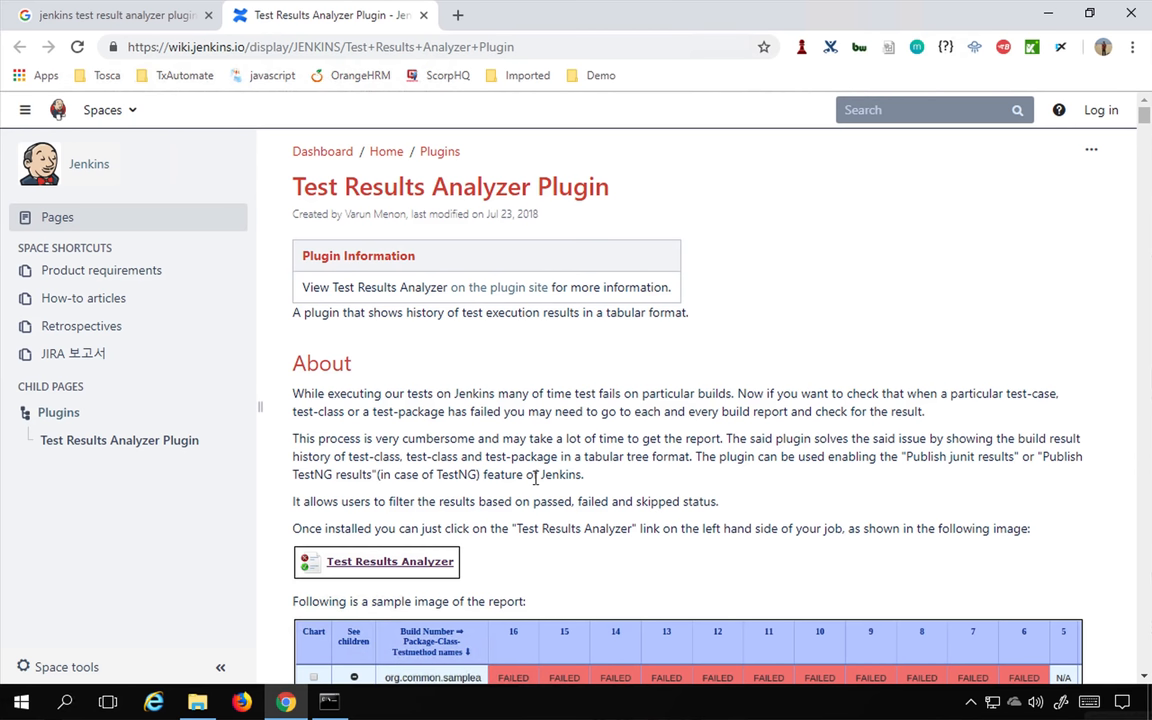
pyautogui.scroll(-3)
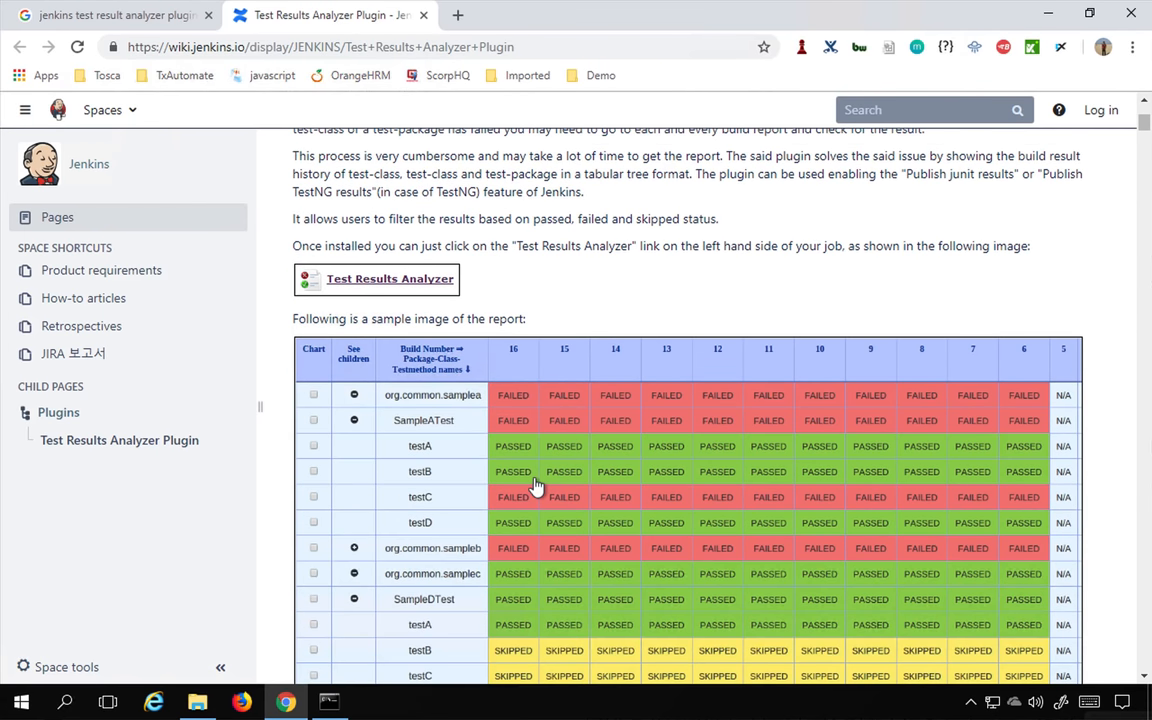
pyautogui.scroll(-3)
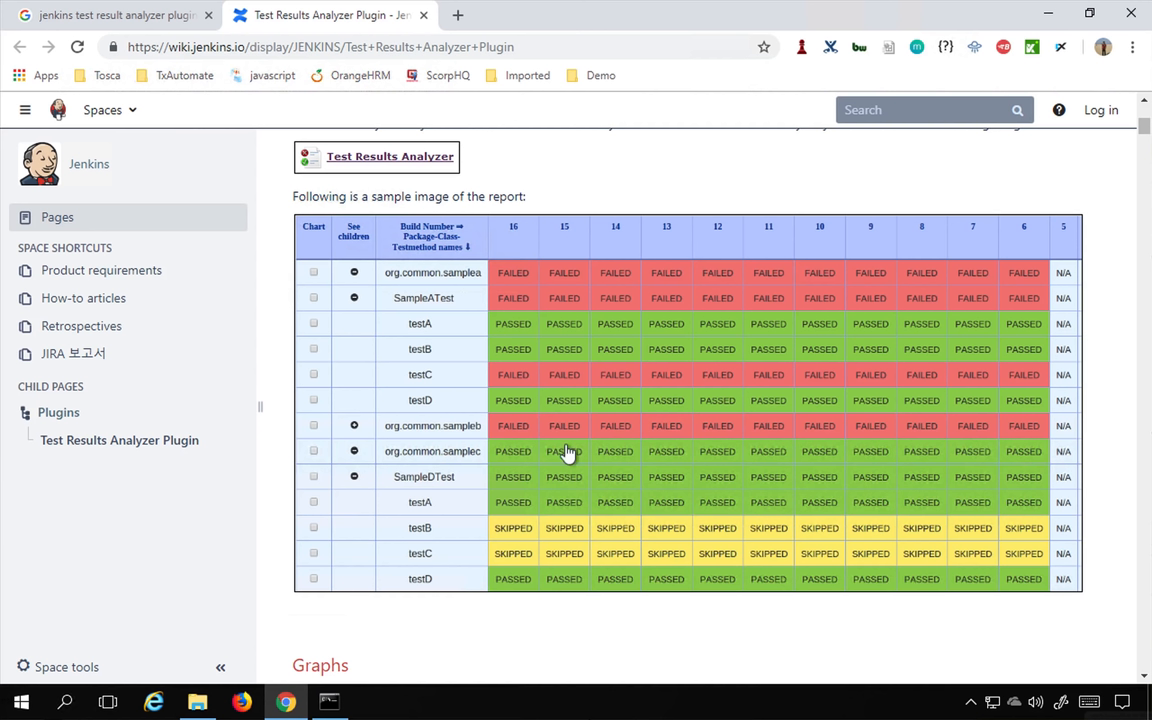
pyautogui.moveTo(770, 243)
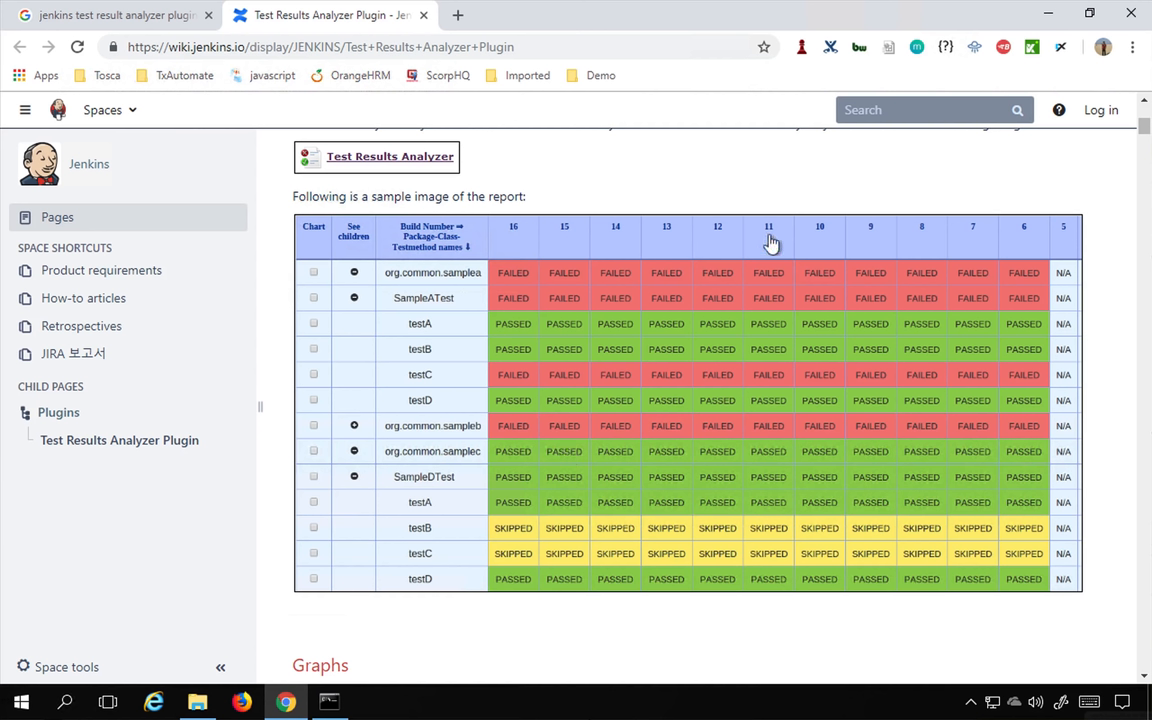
pyautogui.moveTo(513, 285)
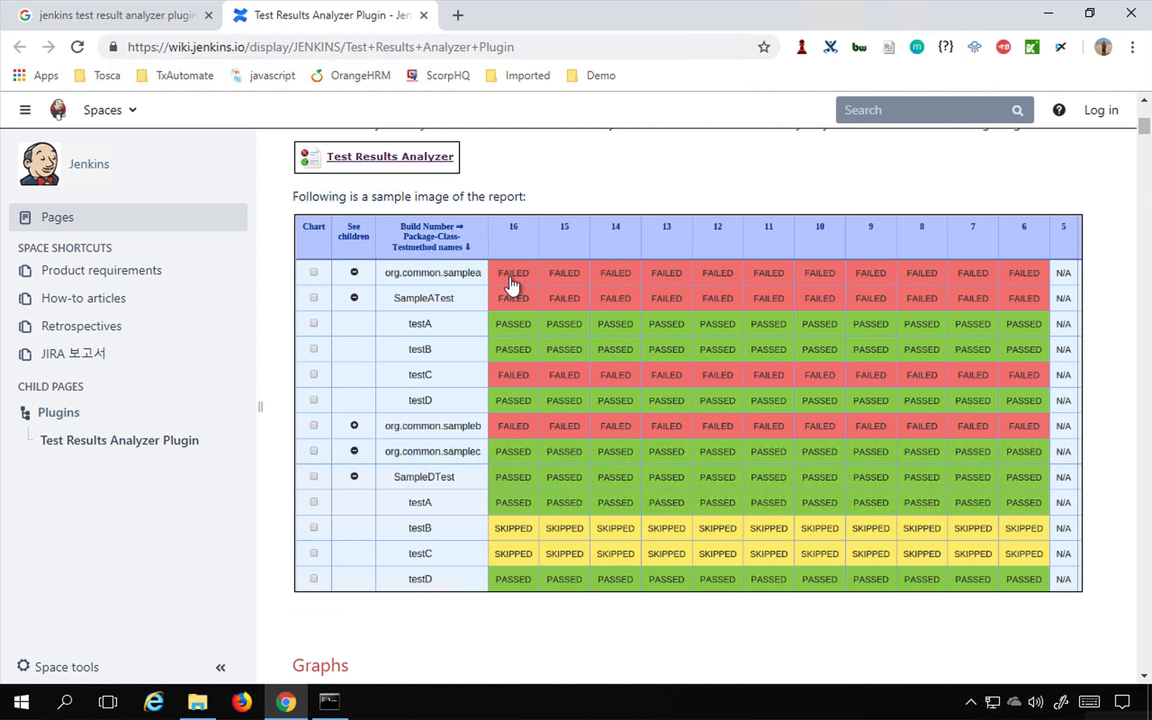
pyautogui.moveTo(542, 456)
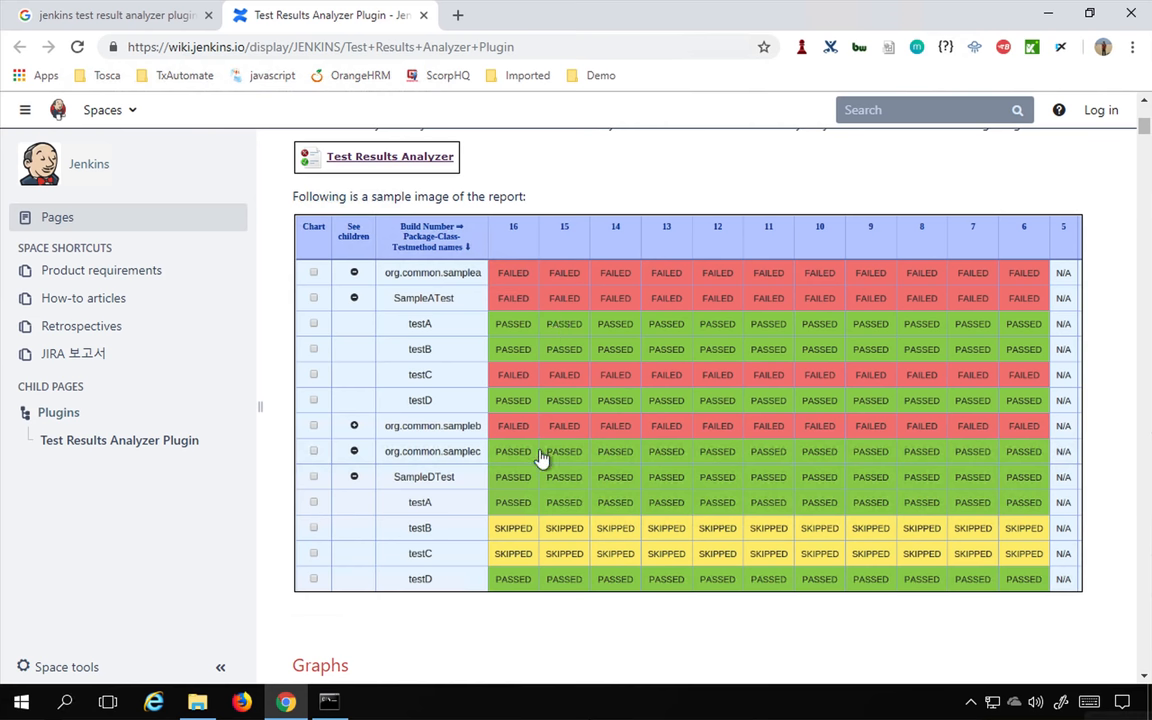
pyautogui.scroll(-3)
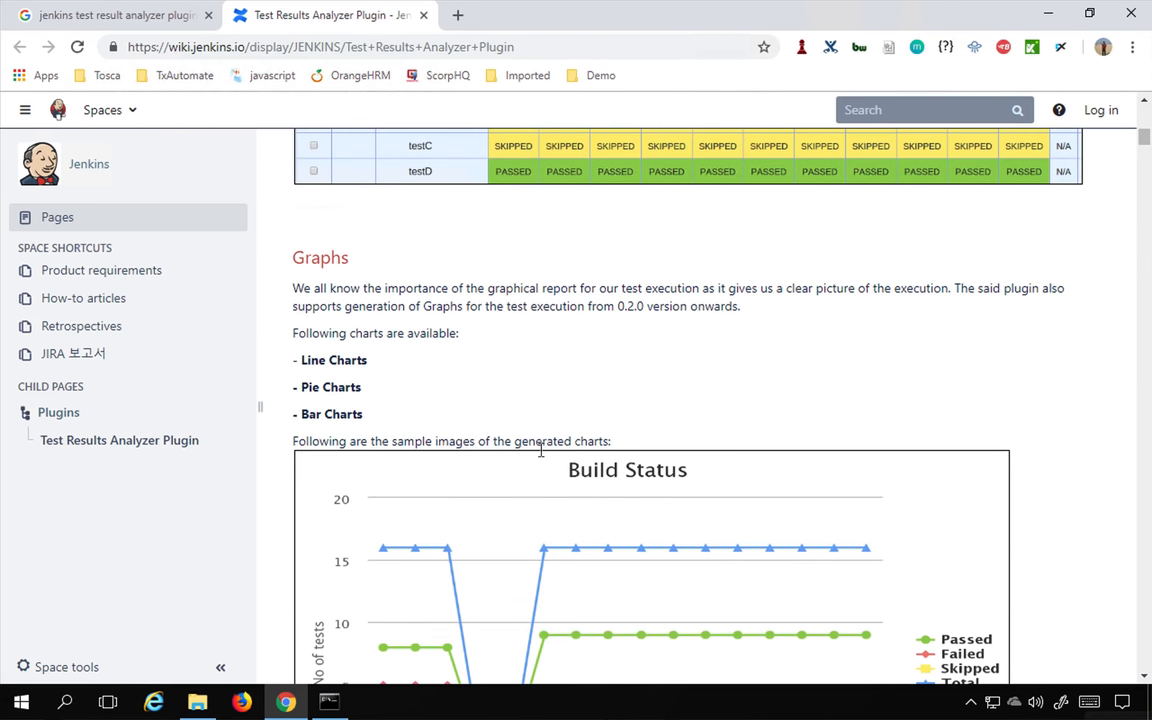
pyautogui.scroll(-3)
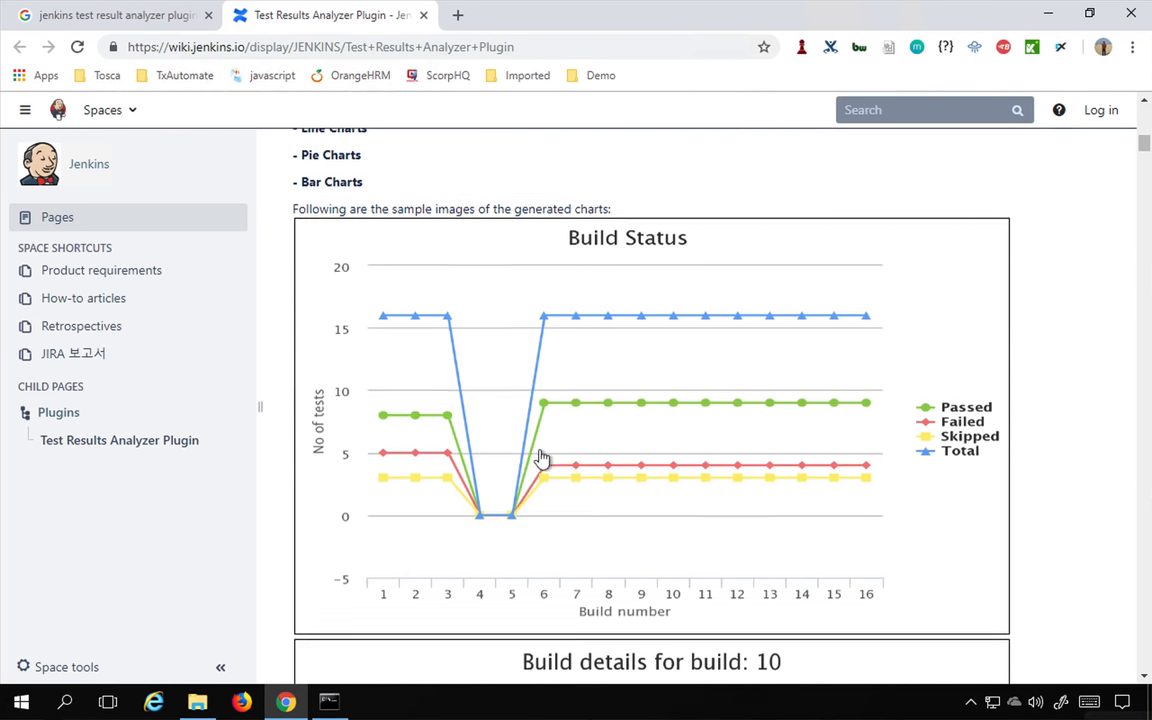
pyautogui.scroll(-3)
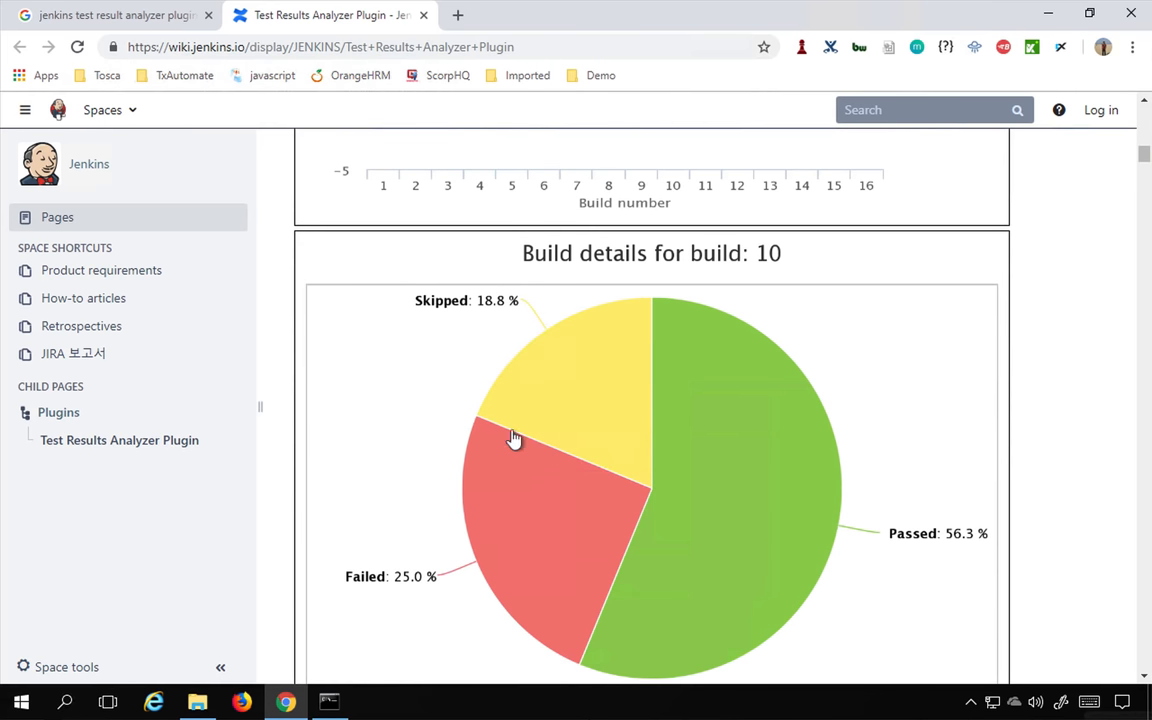
pyautogui.scroll(-3)
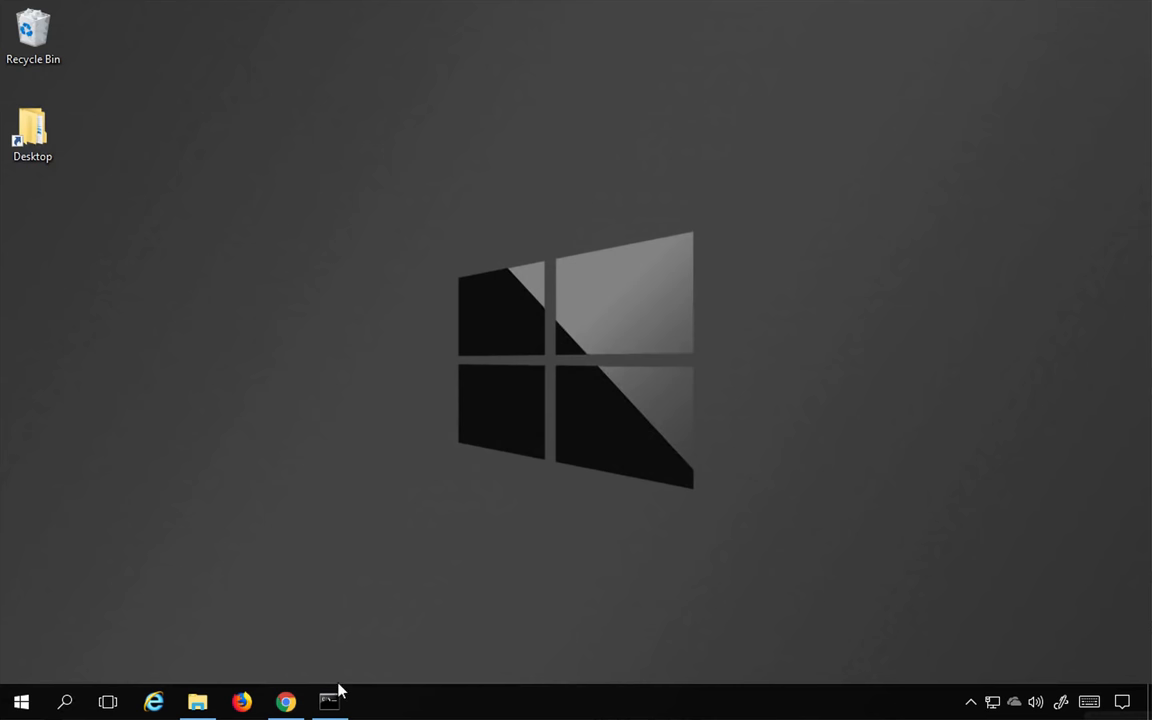
# Check the Jenkins console shows Jenkins fully up, then return to Chrome in a new tab
pyautogui.click(329, 701)
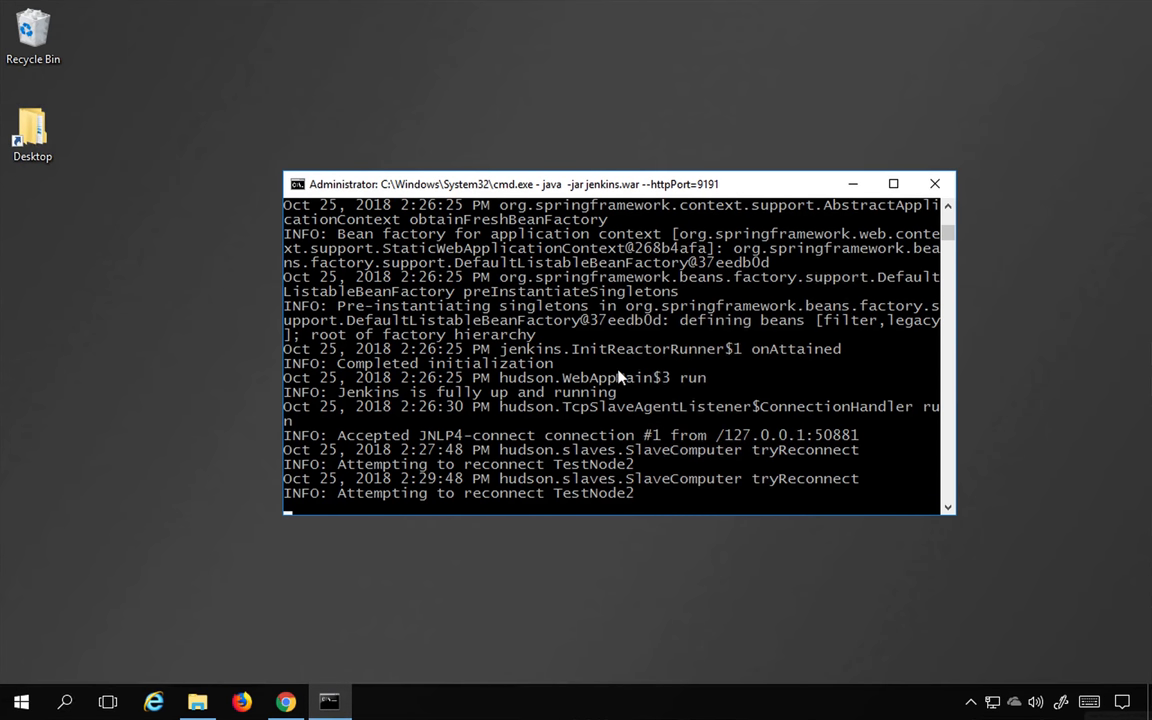
pyautogui.click(291, 701)
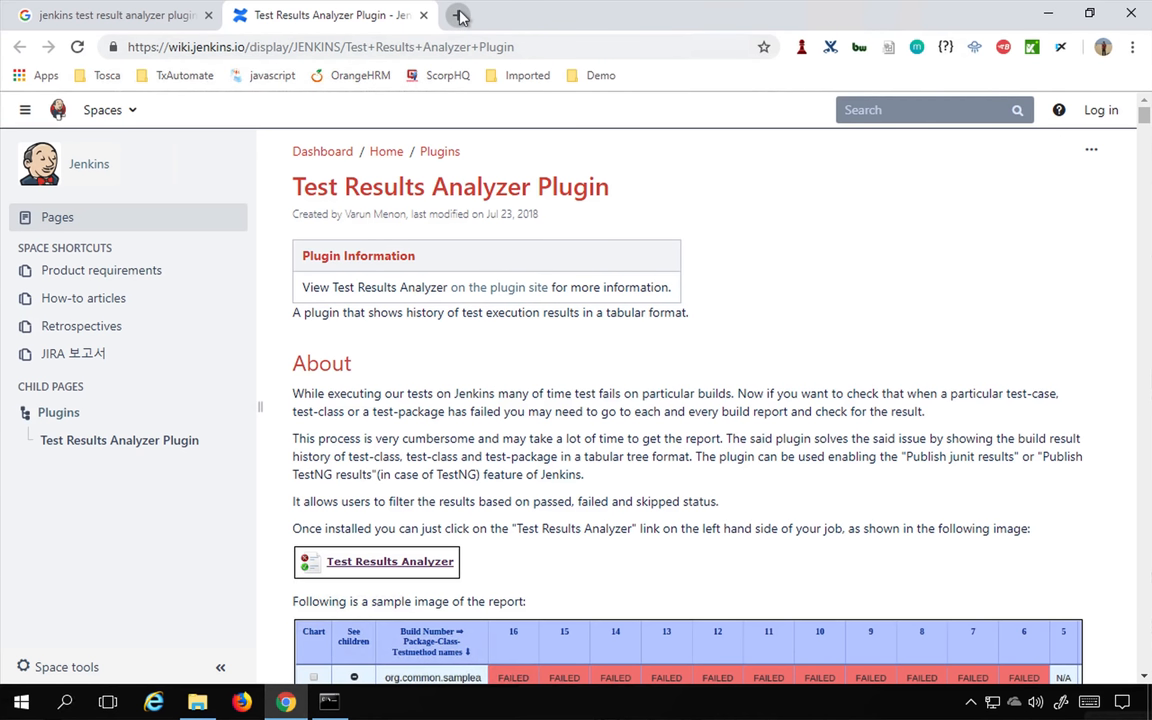
pyautogui.click(467, 14)
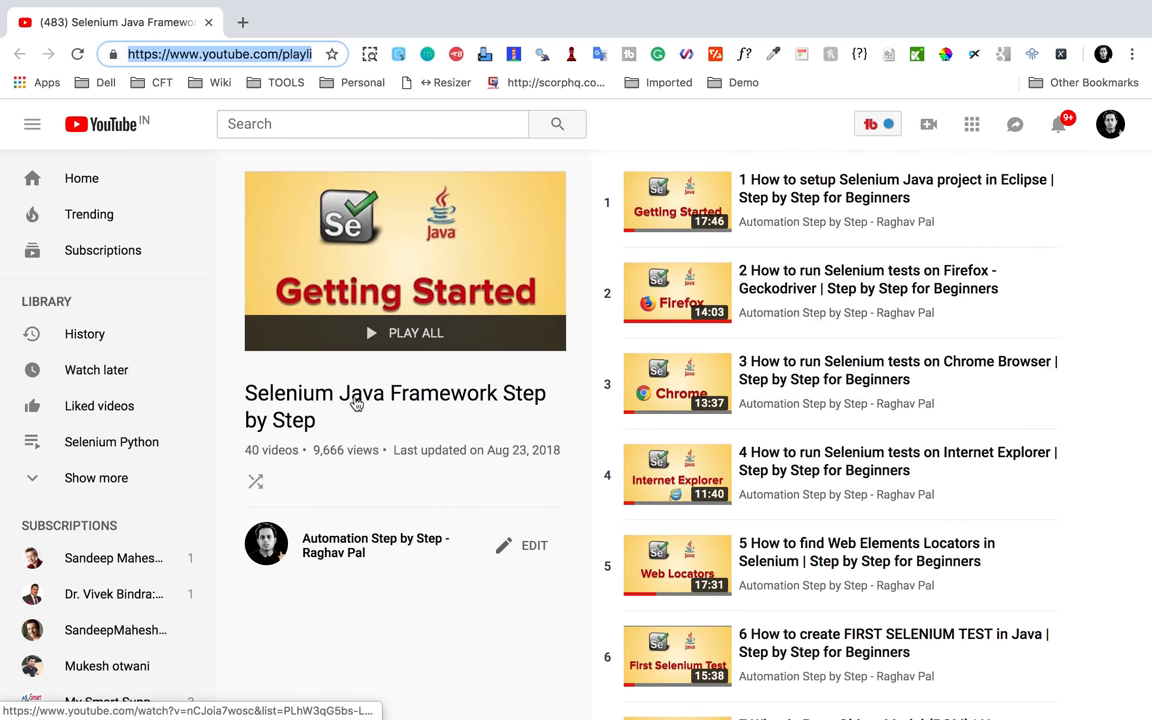
pyautogui.scroll(-3)
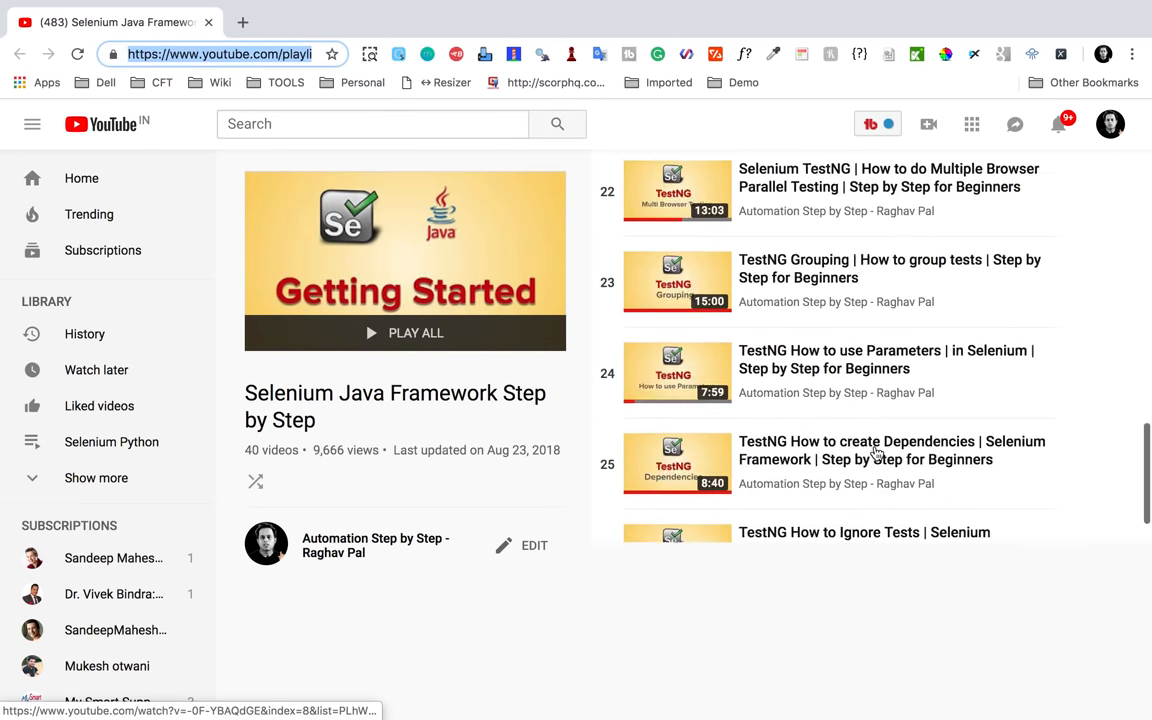
pyautogui.scroll(-3)
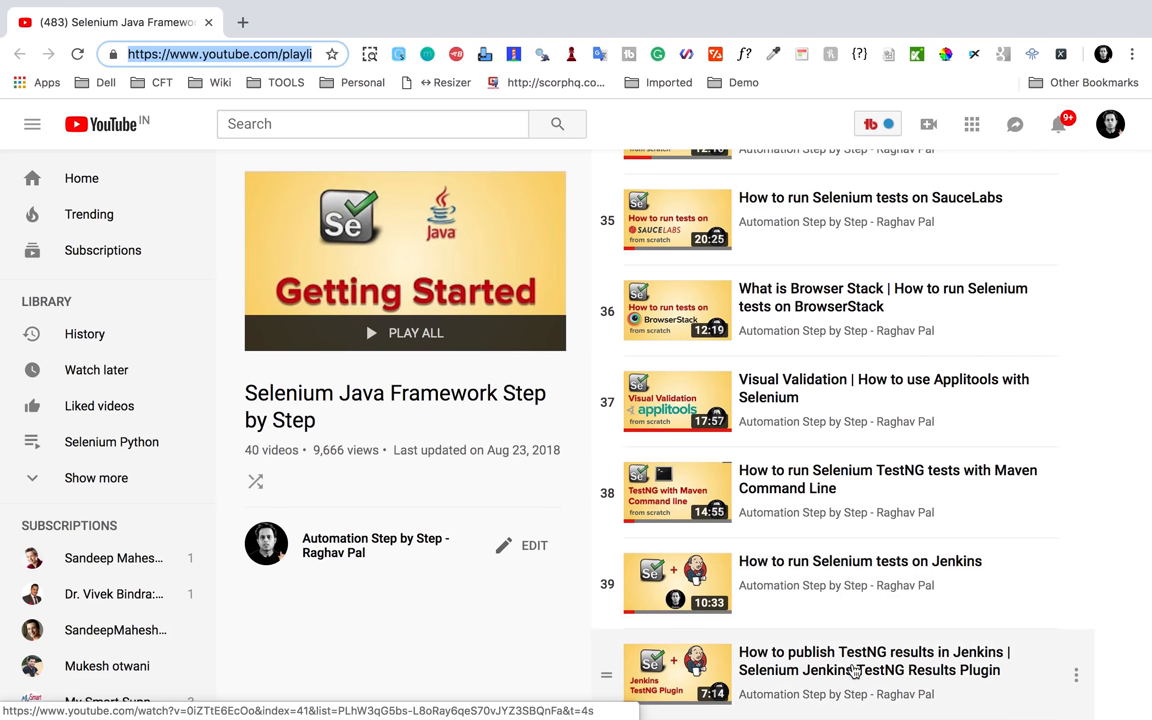
pyautogui.moveTo(855, 677)
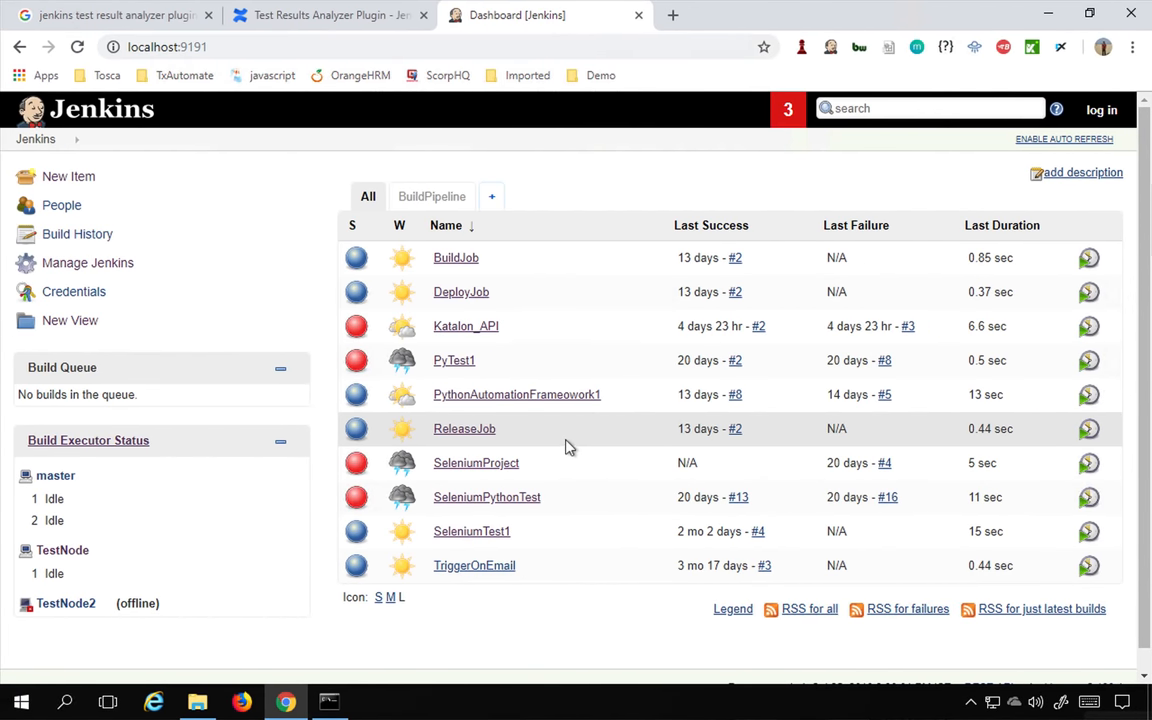
pyautogui.moveTo(475, 537)
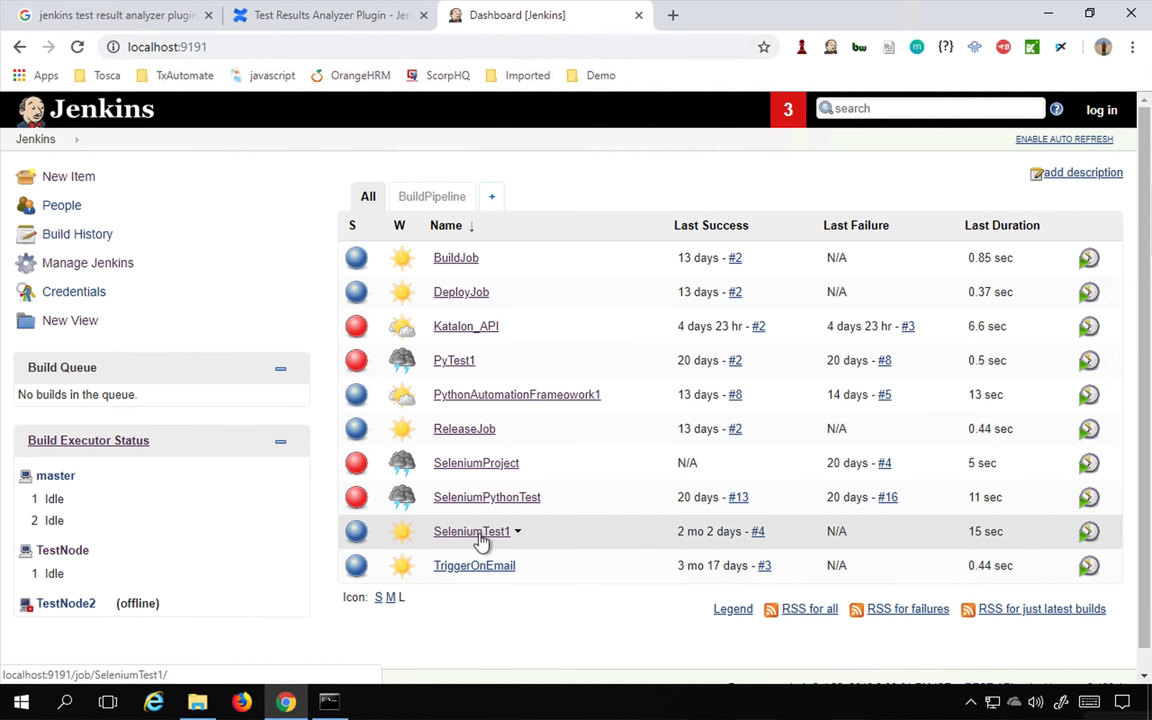
pyautogui.moveTo(463, 308)
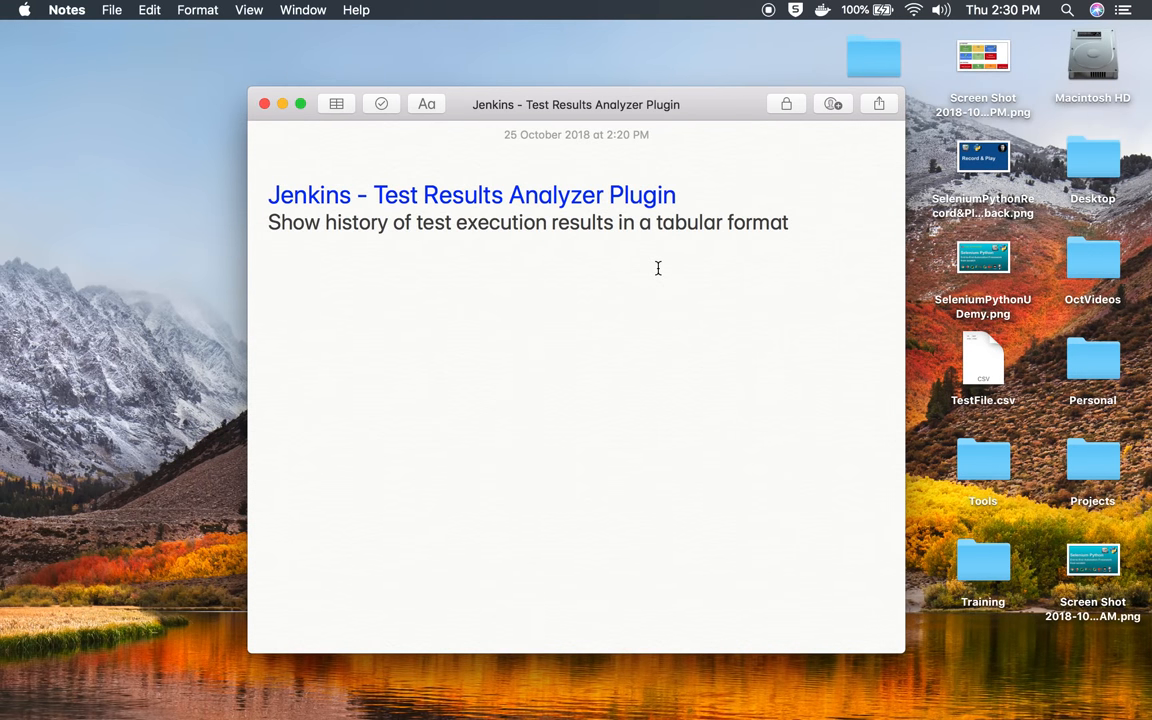
pyautogui.write('https://www.youtube.com/playlist?list=PLhW3qG5bs-L8oRay6qeS70vJYZ3SBQnFg')
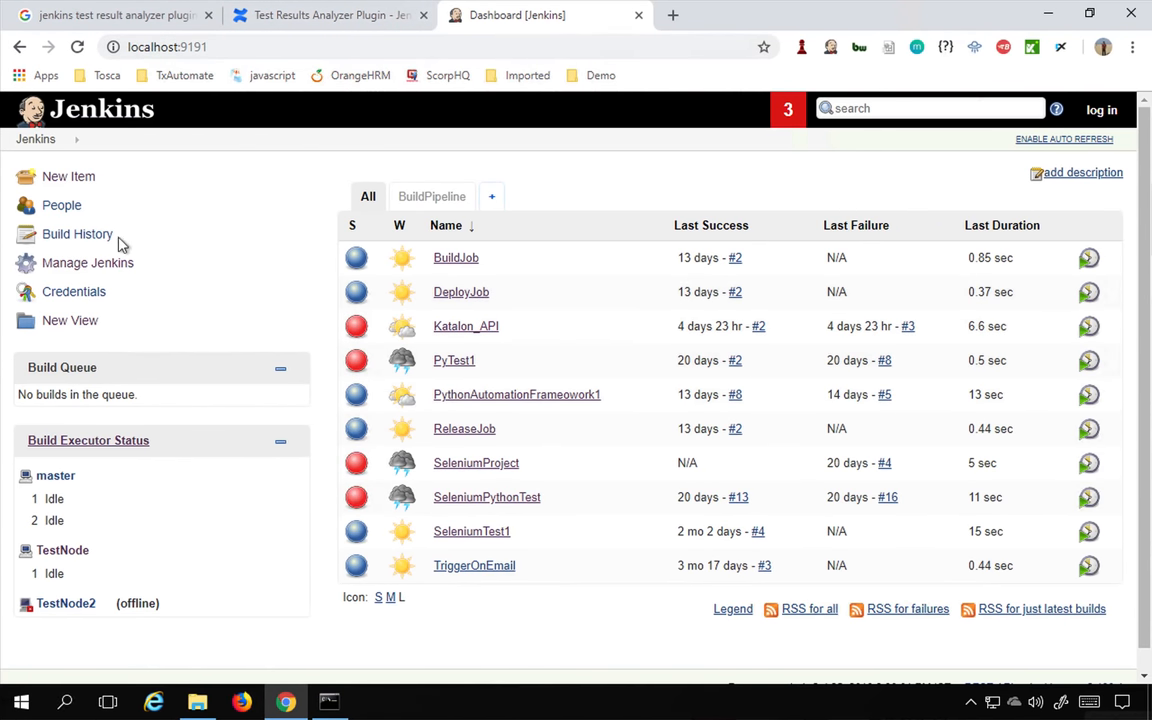
pyautogui.moveTo(83, 269)
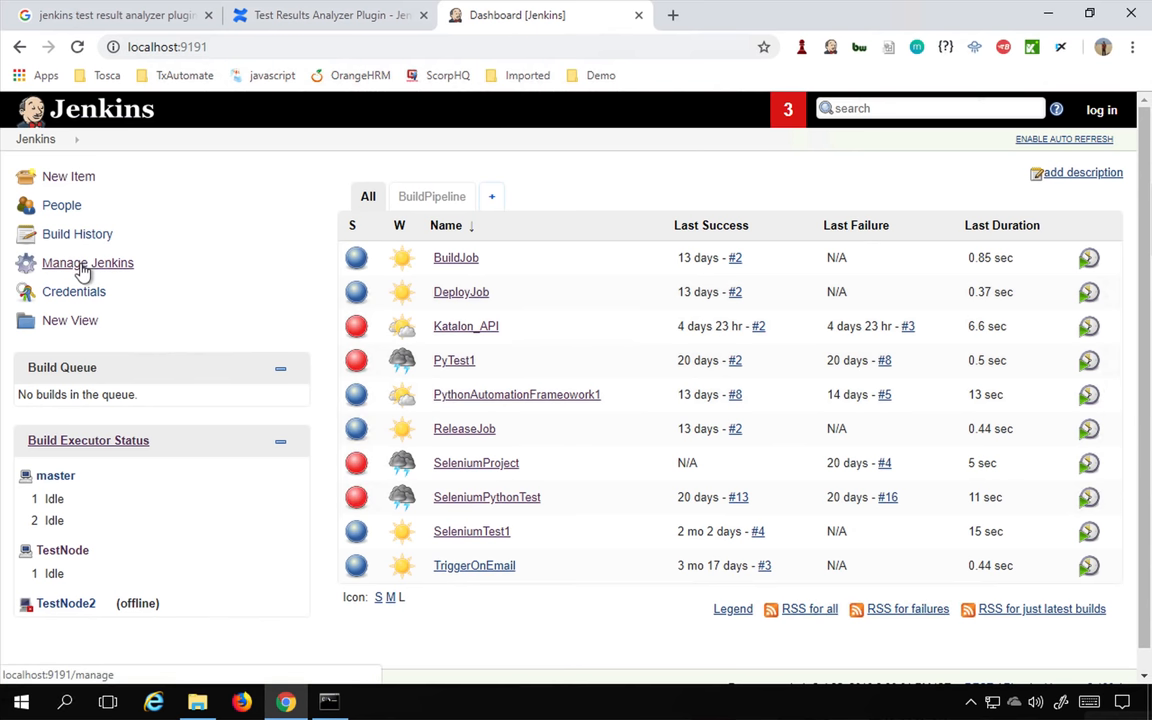
# Go from Manage Jenkins to Manage Plugins' Available list and focus its Filter box
pyautogui.click(87, 262)
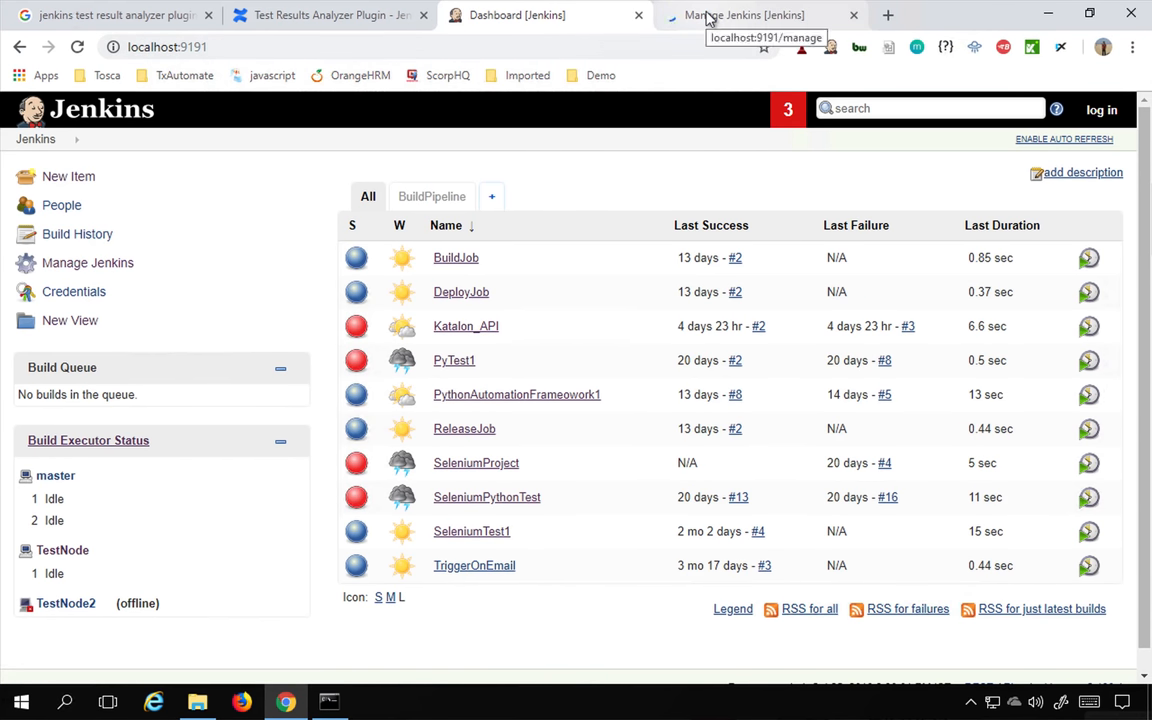
pyautogui.click(739, 15)
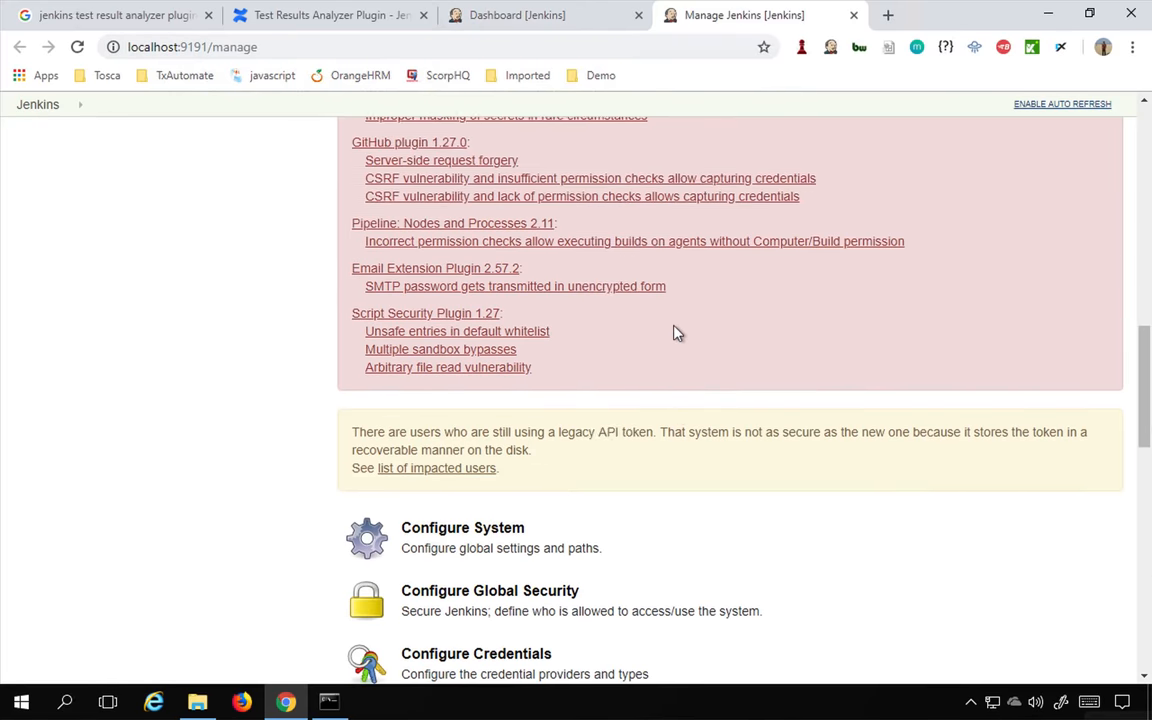
pyautogui.scroll(-3)
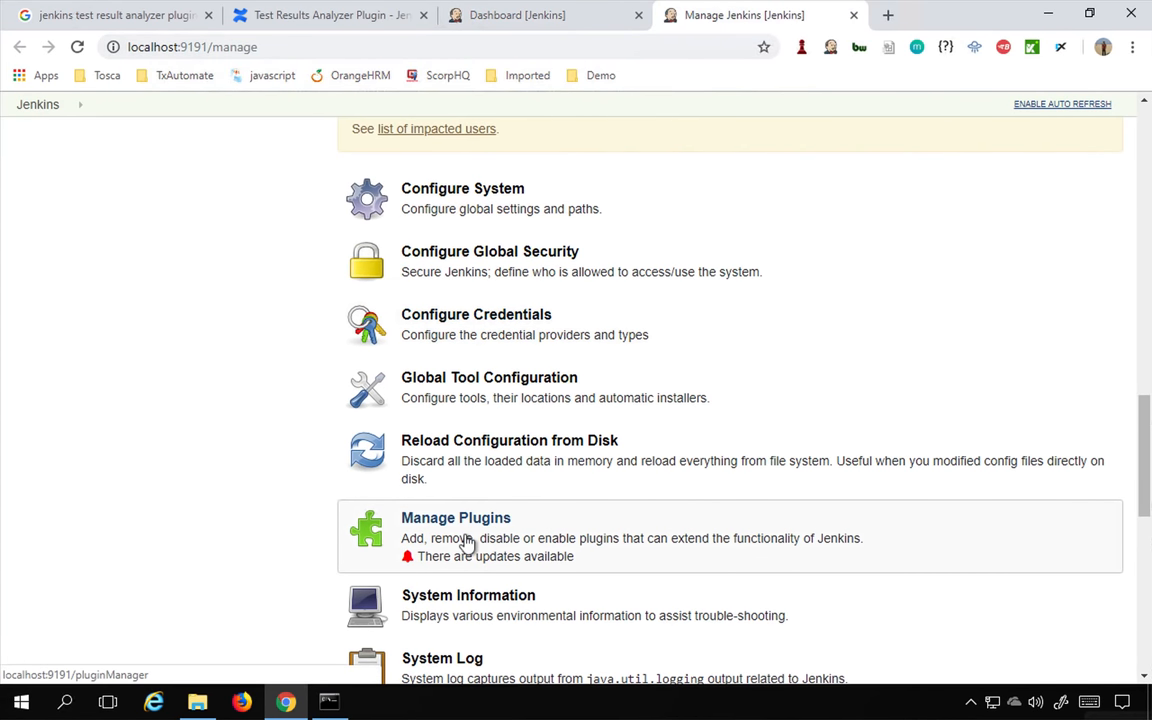
pyautogui.click(455, 517)
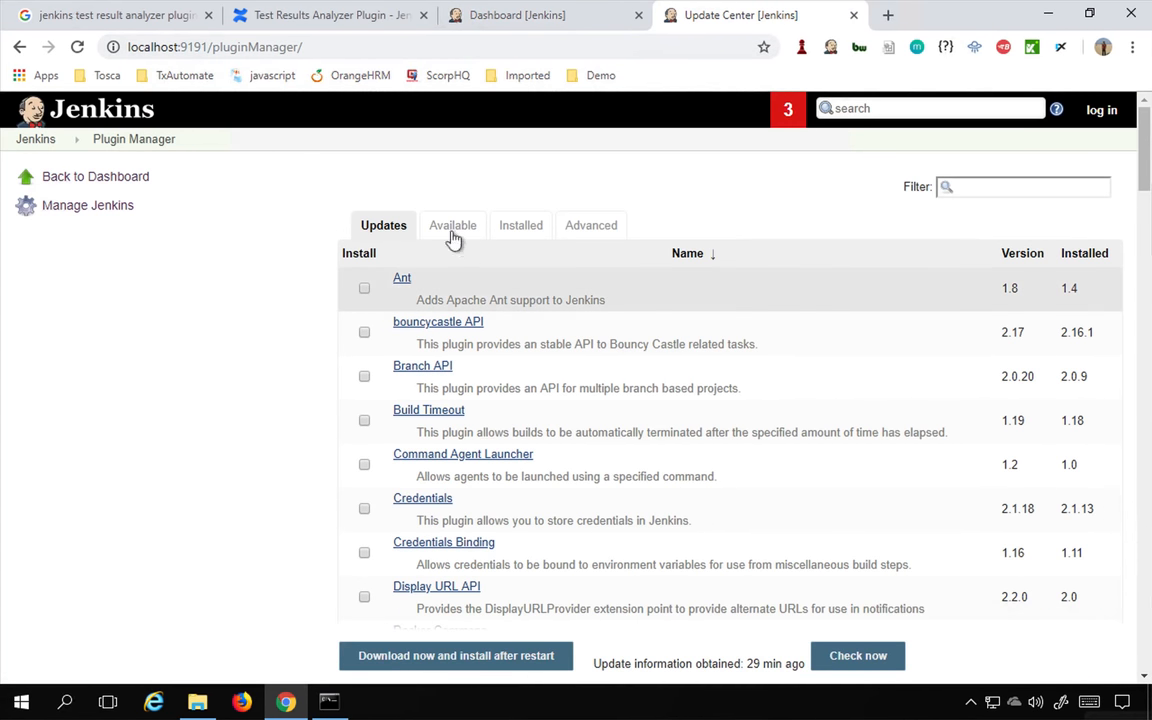
pyautogui.click(453, 225)
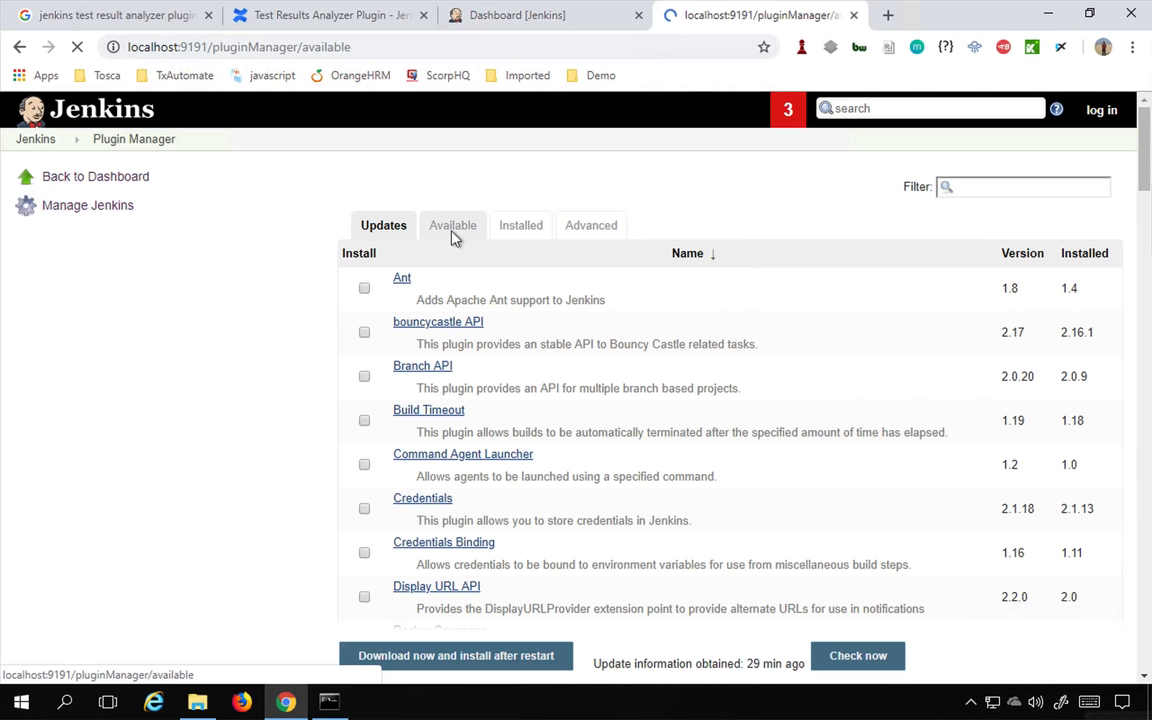
pyautogui.click(452, 225)
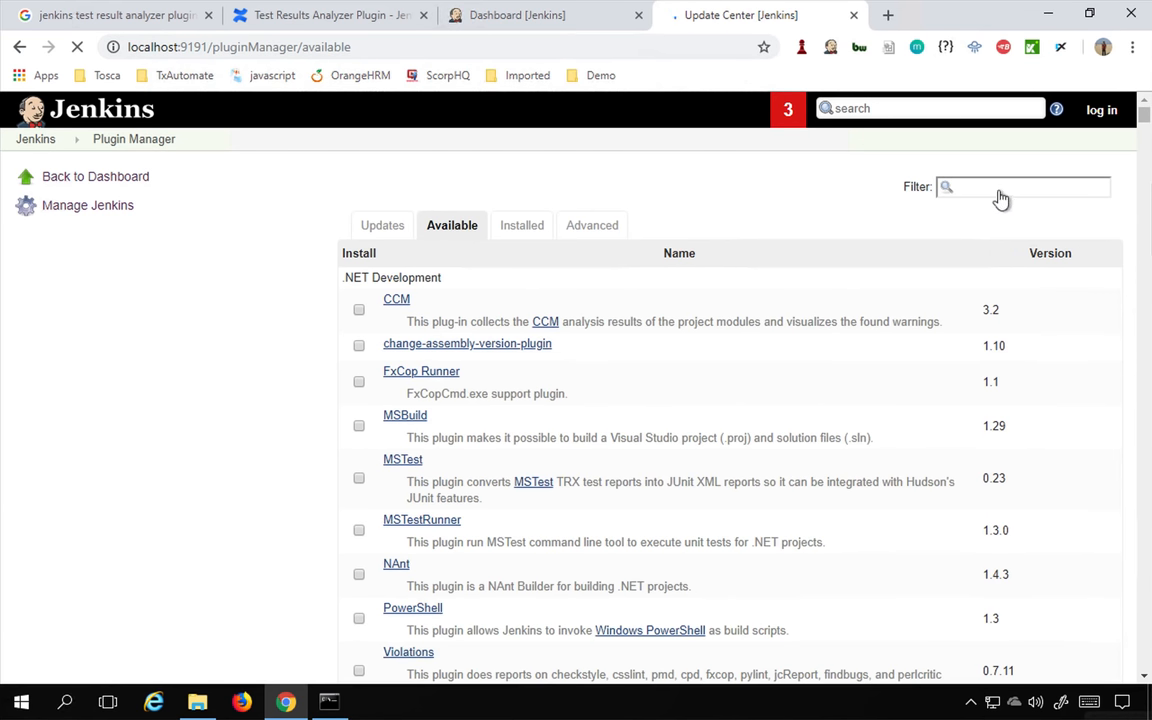
pyautogui.click(1023, 187)
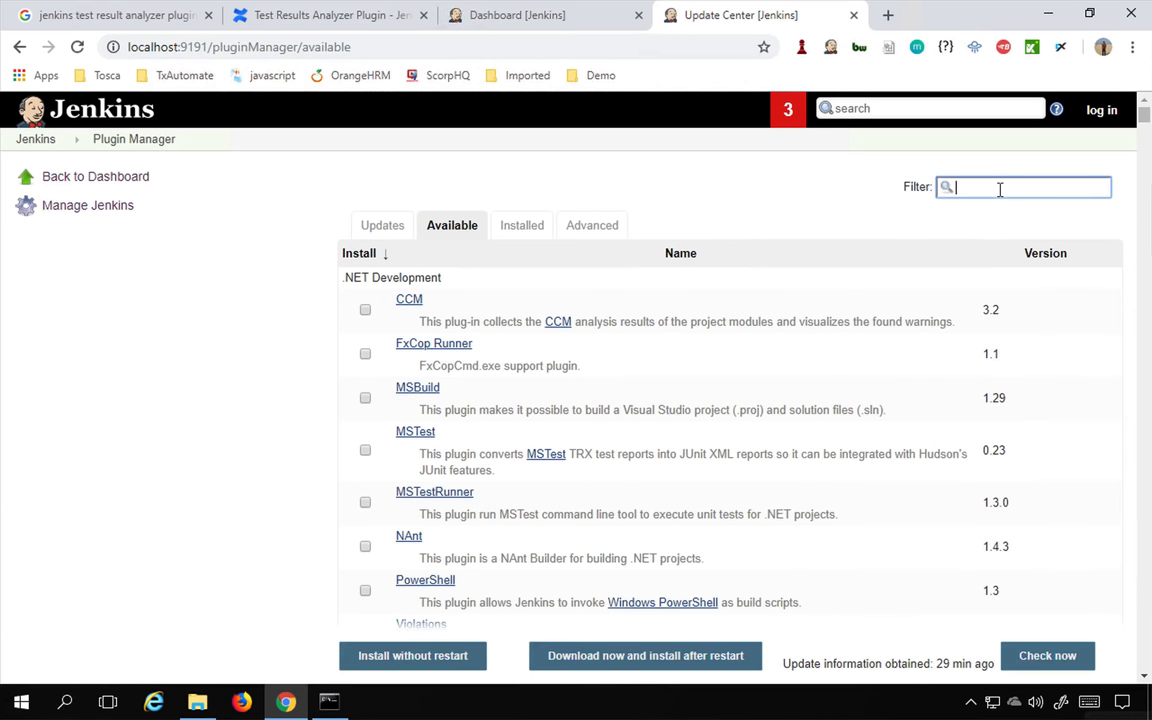
# Filter for 'analyzer', tick Test Results Analyzer, and install it without restart
pyautogui.write('analyzer')
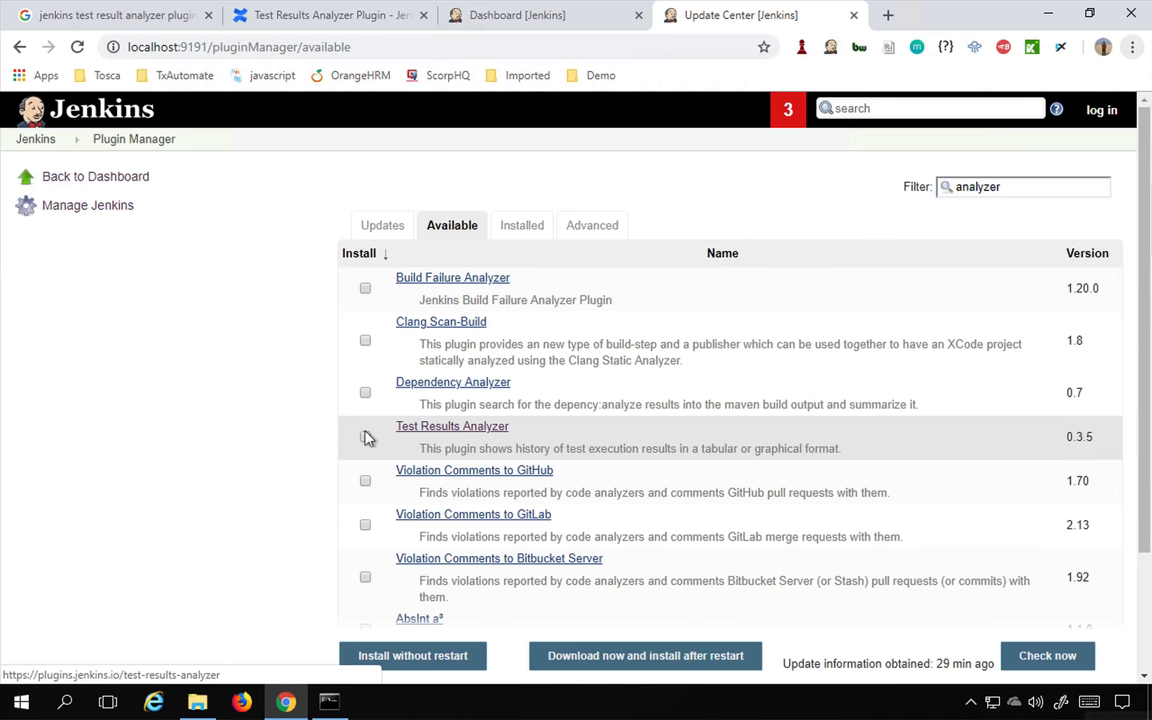
pyautogui.click(365, 436)
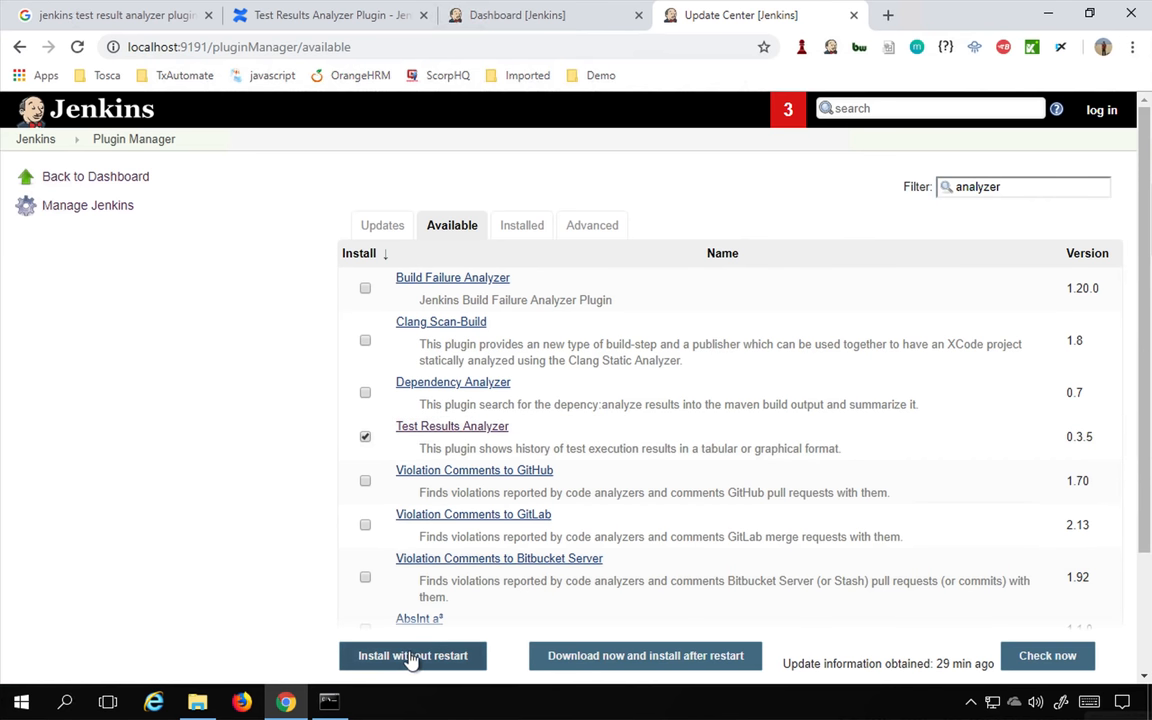
pyautogui.click(412, 655)
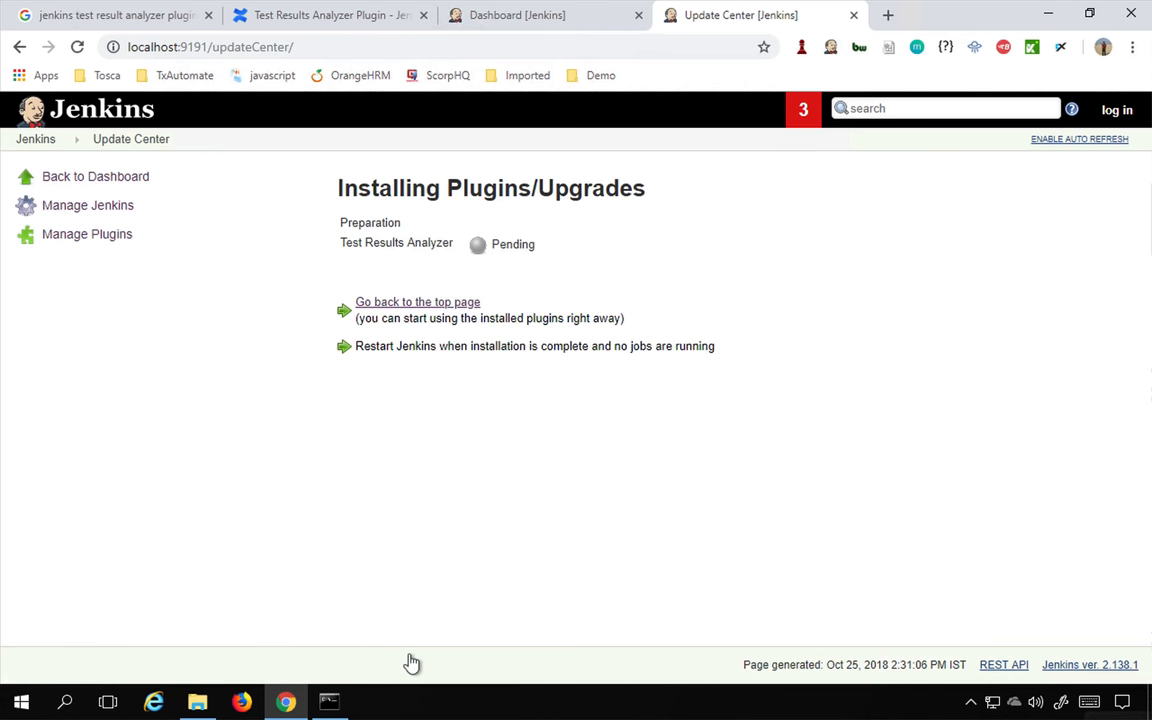
pyautogui.moveTo(350, 510)
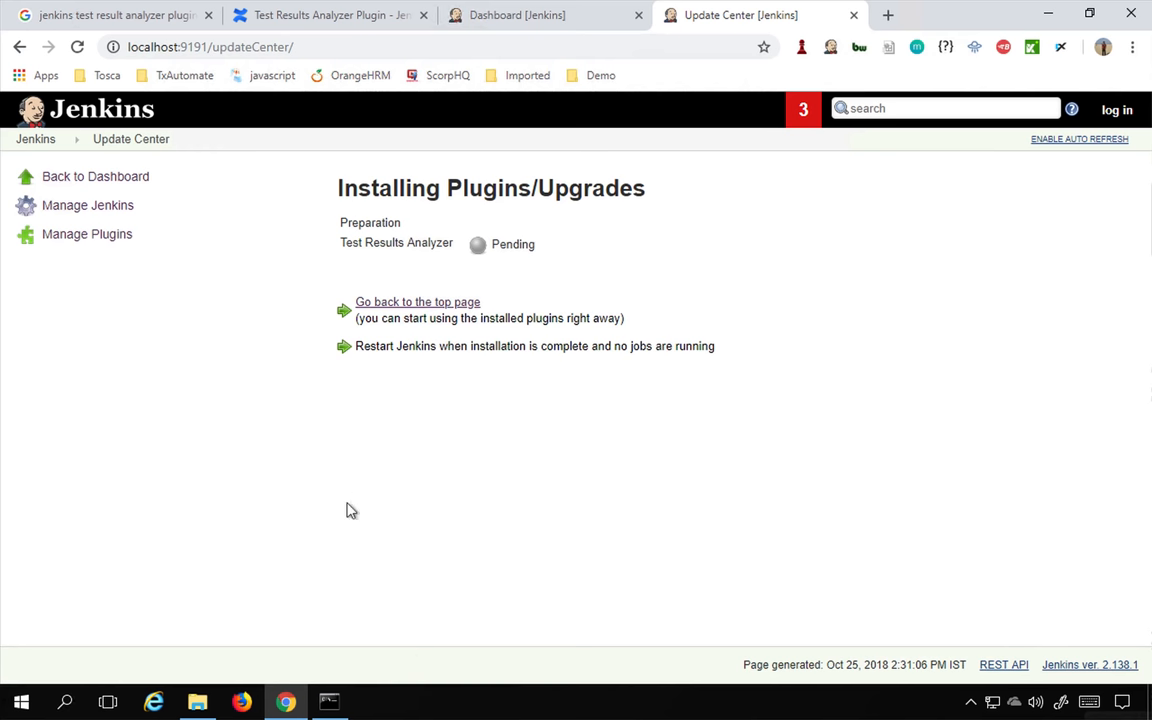
pyautogui.moveTo(520, 299)
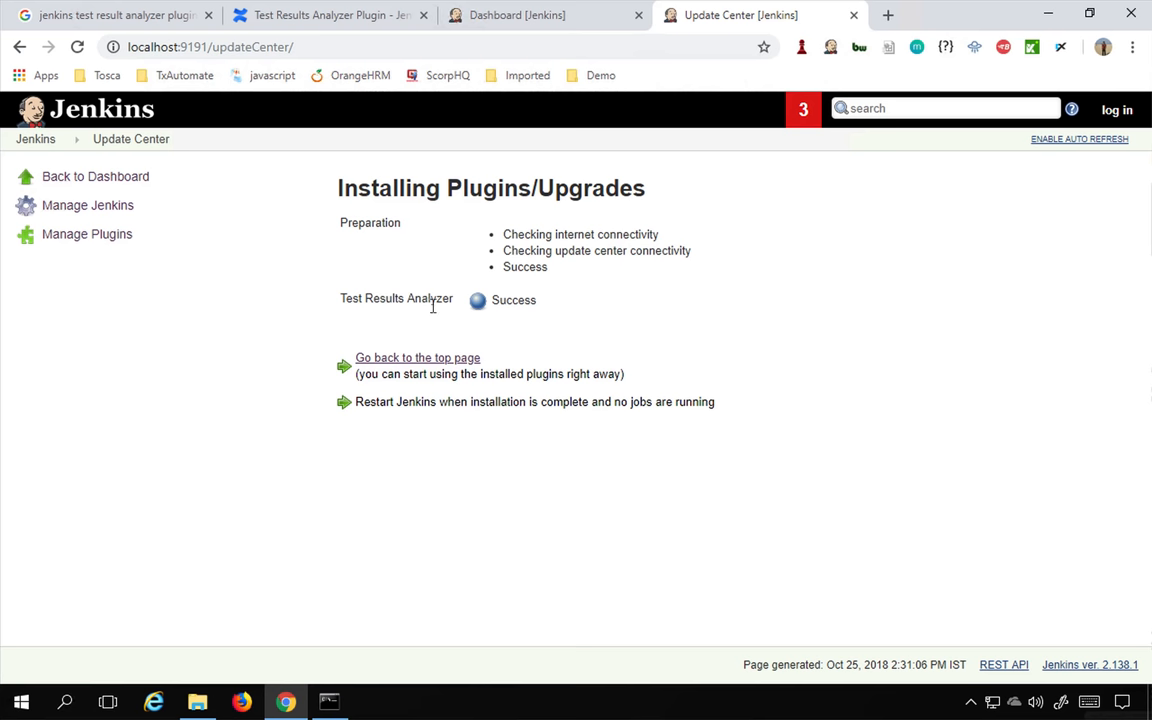
pyautogui.moveTo(556, 49)
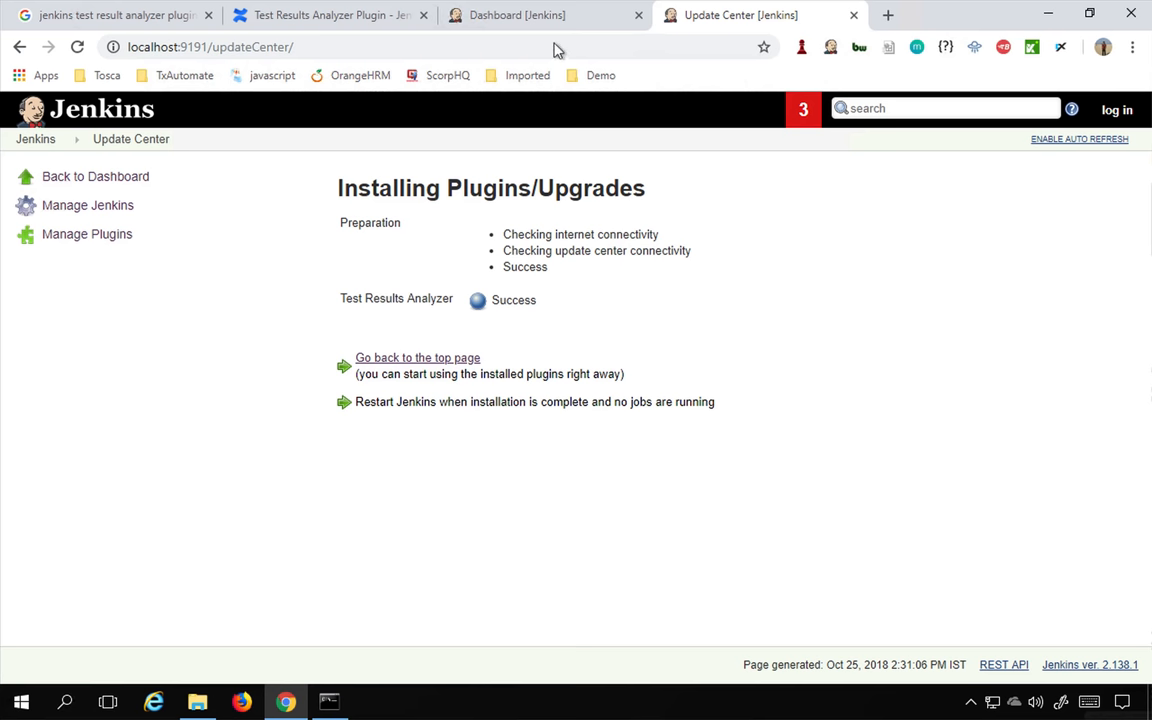
# Once the install shows Success, switch back to the Dashboard [Jenkins] tab
pyautogui.click(517, 15)
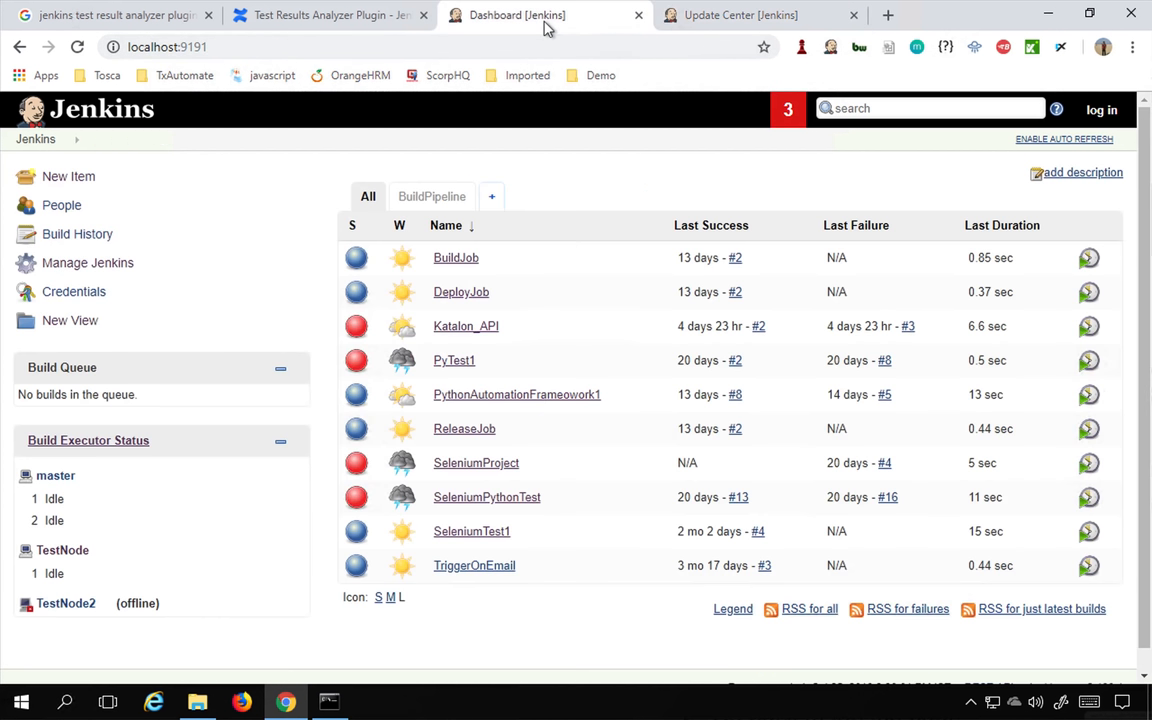
pyautogui.moveTo(483, 590)
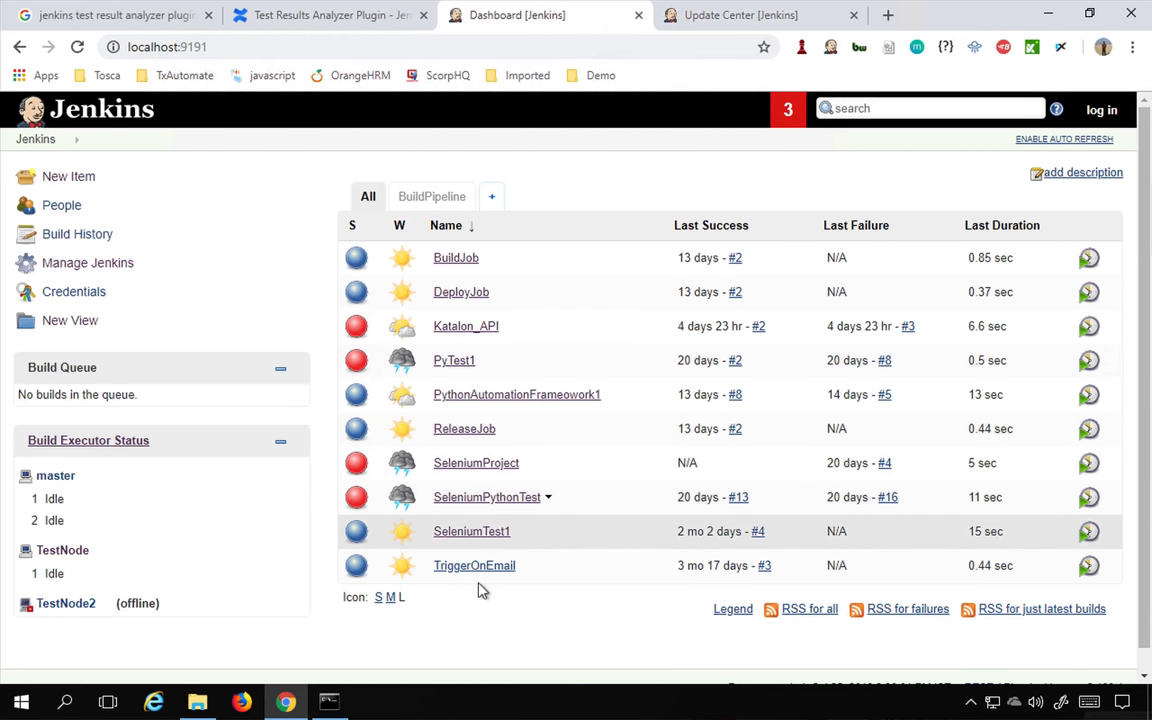
pyautogui.moveTo(478, 548)
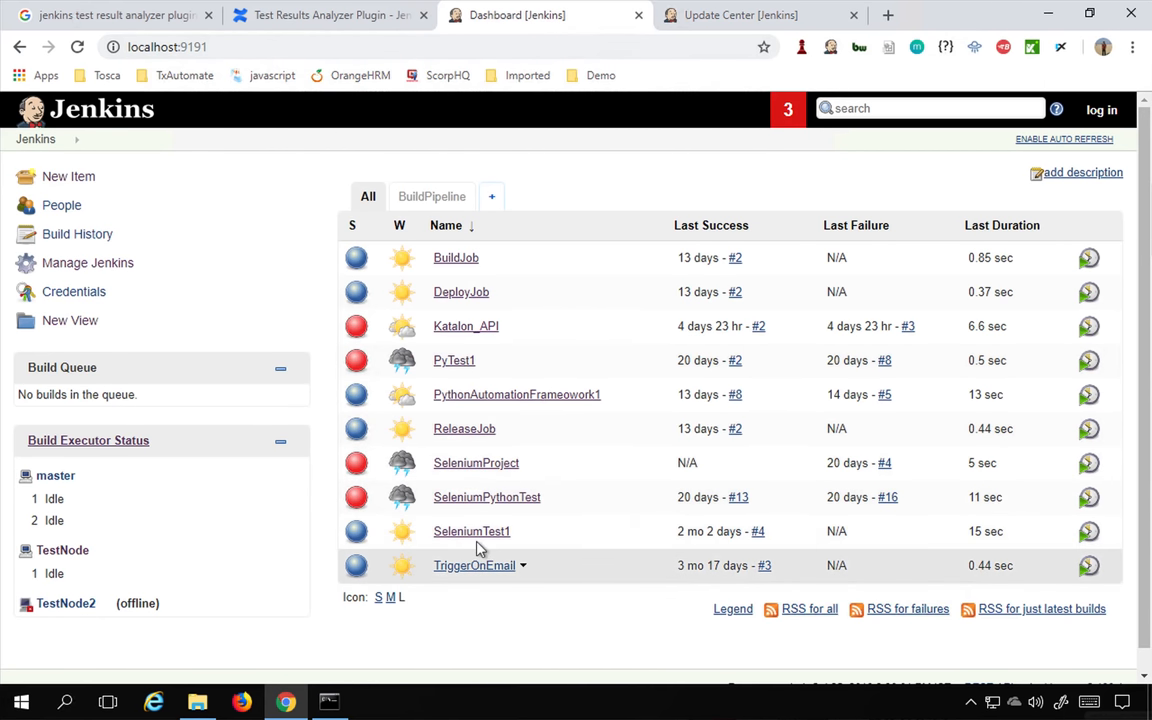
pyautogui.moveTo(474, 539)
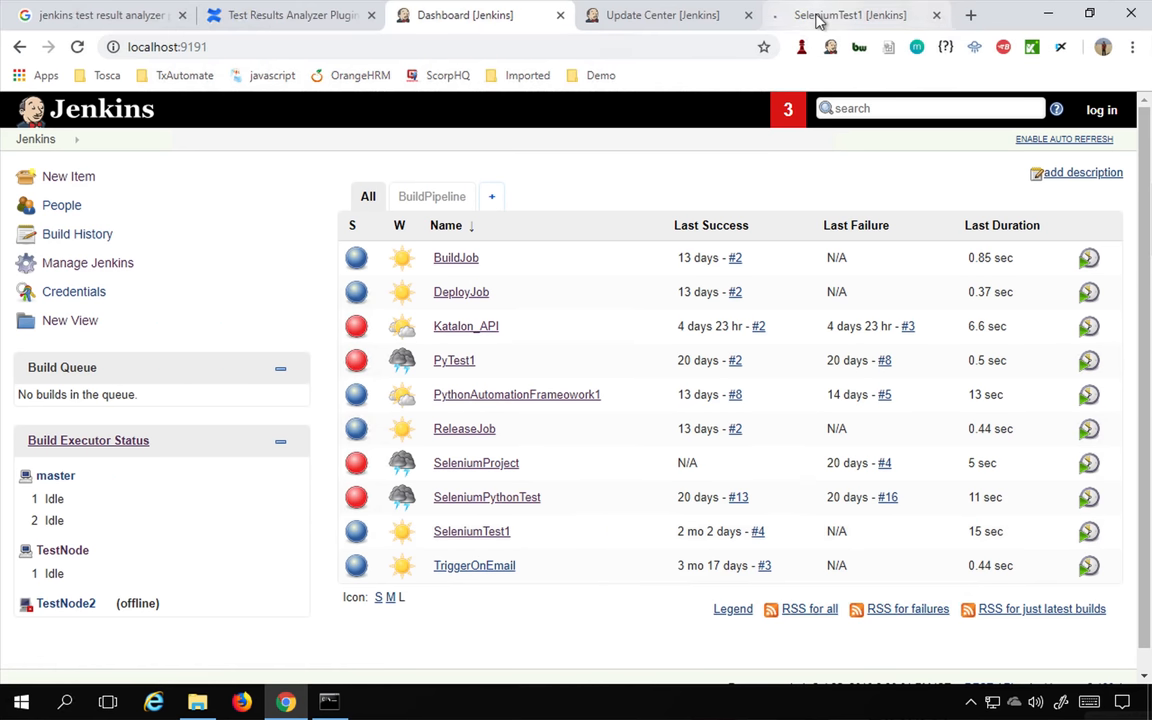
# Open SeleniumTest1's Configure page and view the Publish TestNG Results post-build action
pyautogui.click(471, 531)
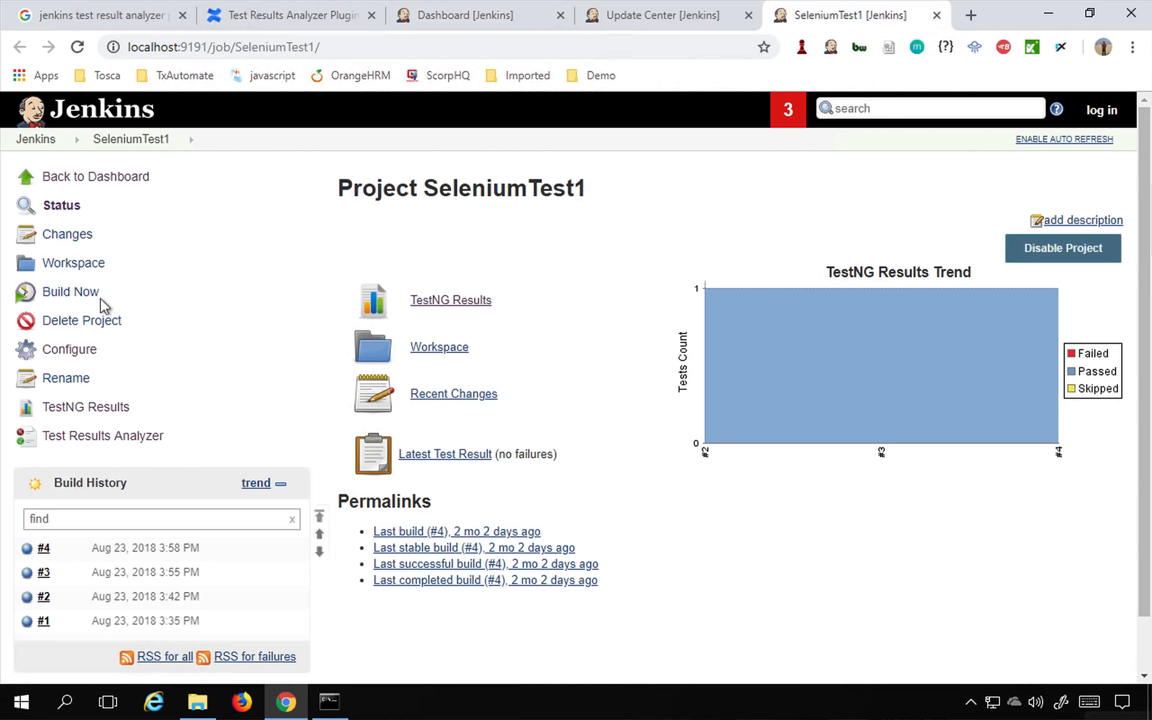
pyautogui.moveTo(69, 349)
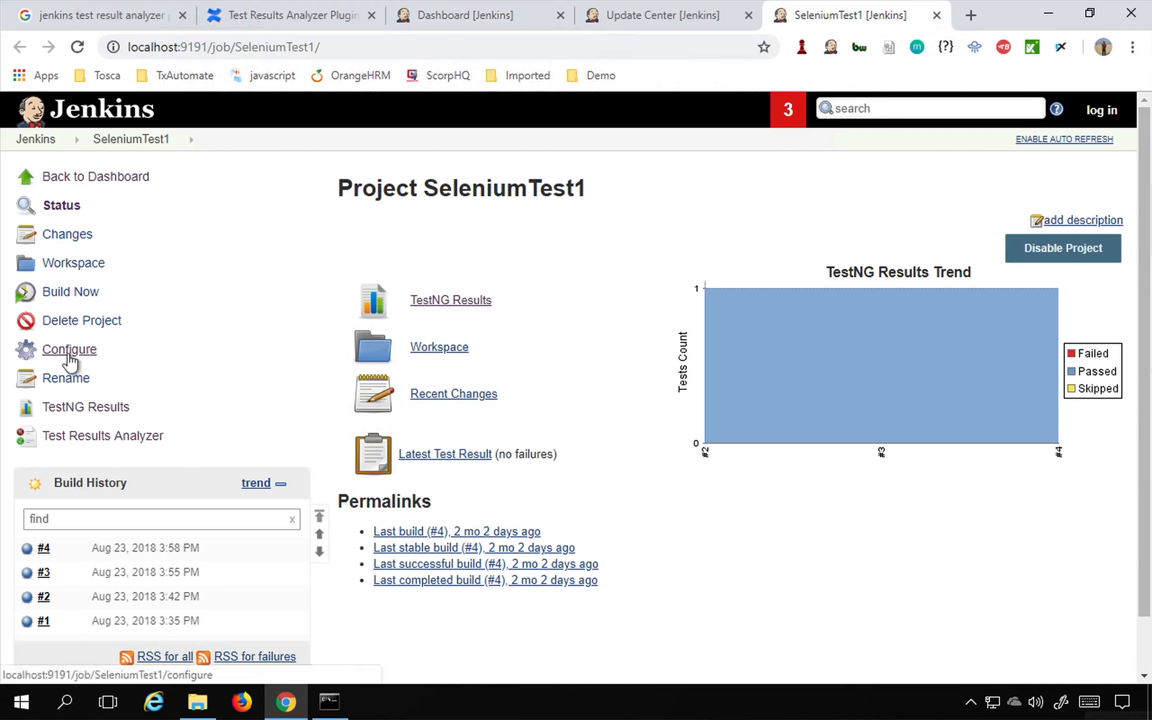
pyautogui.click(68, 349)
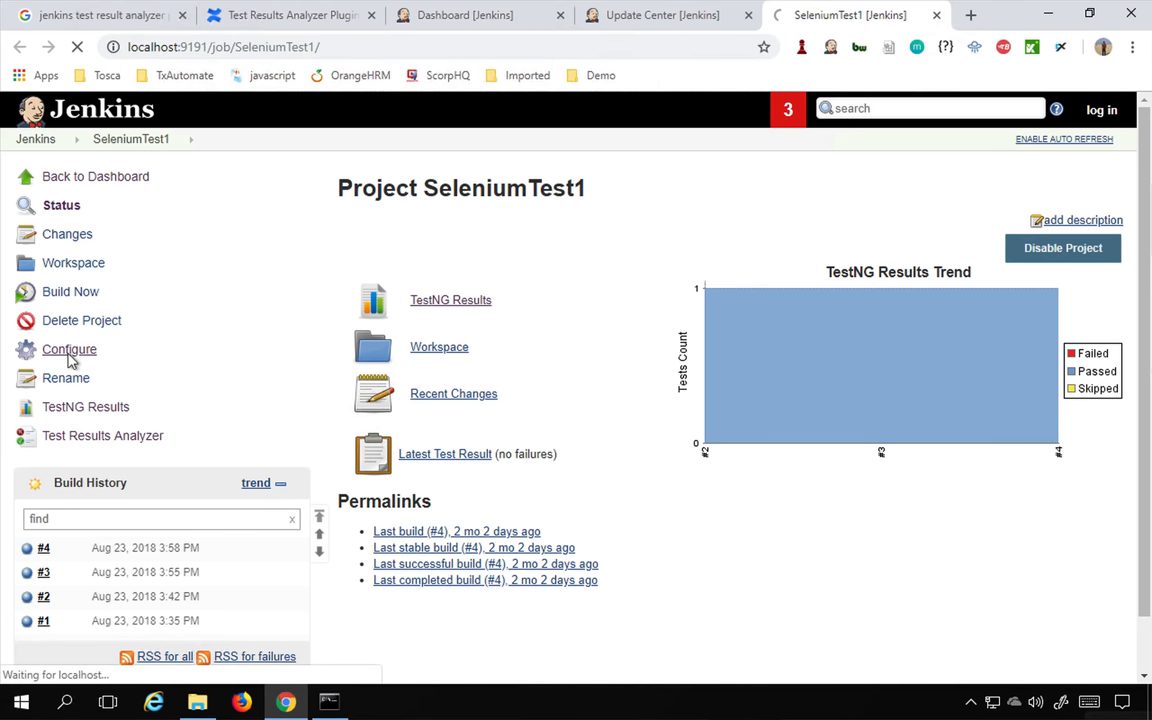
pyautogui.click(69, 349)
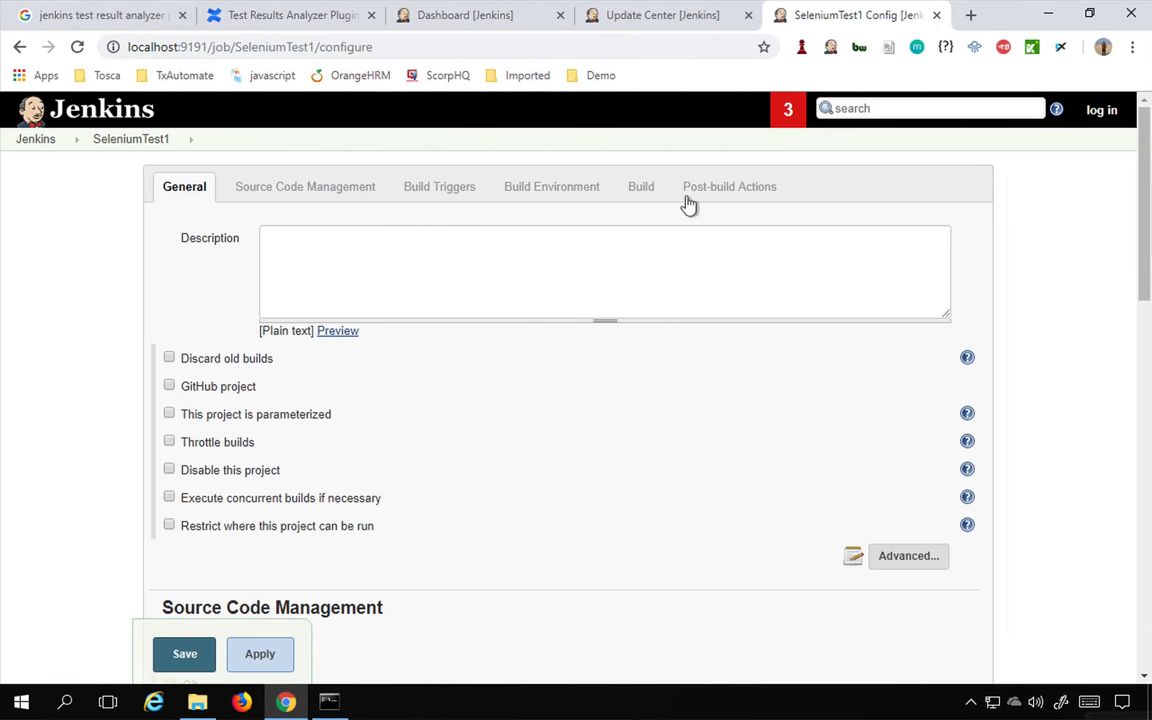
pyautogui.click(729, 186)
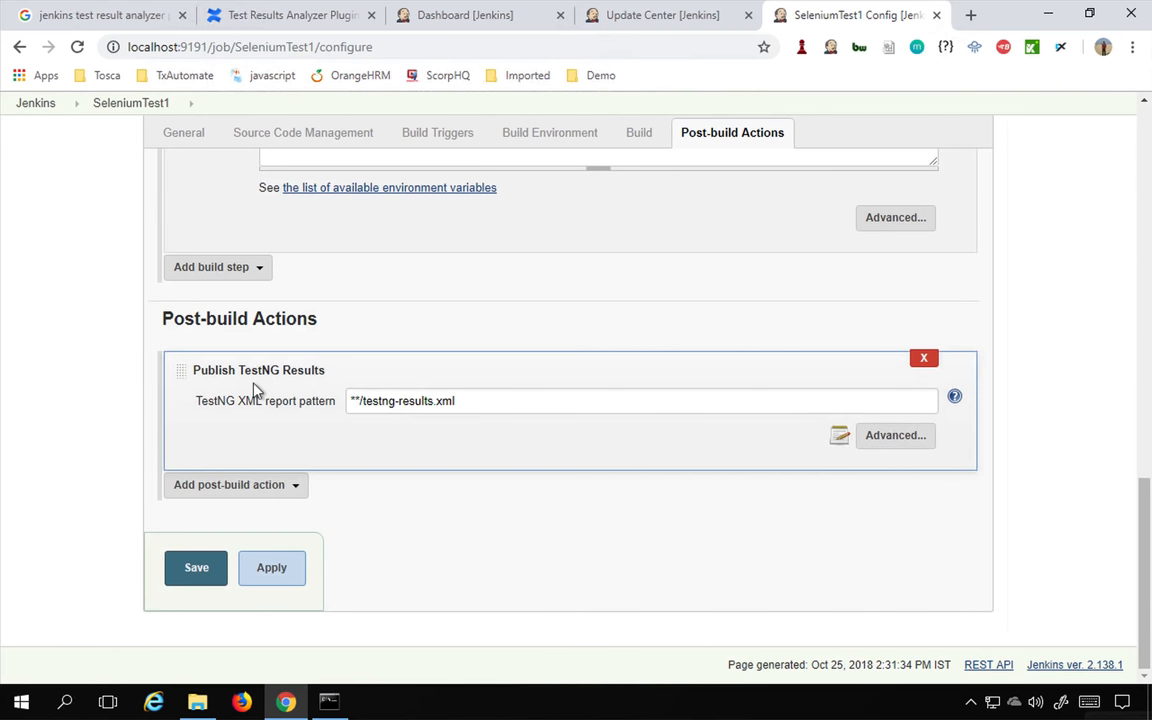
pyautogui.moveTo(499, 345)
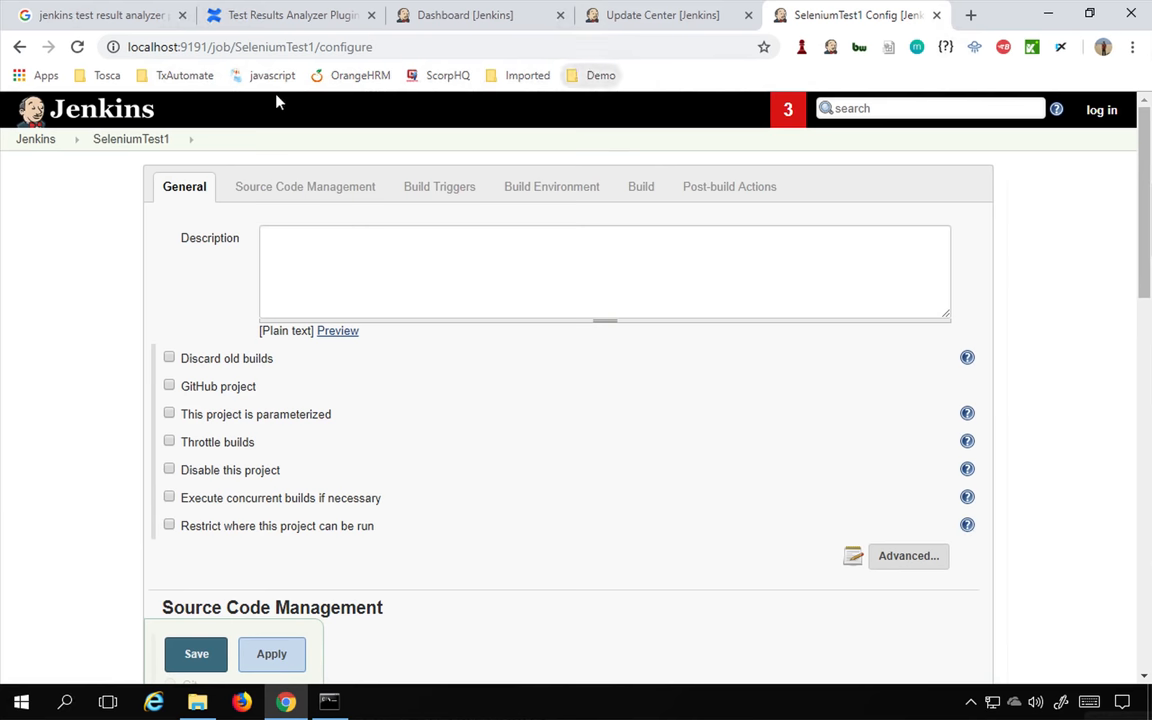
# In SeleniumTest1's Test Results Analyzer, expand demo and Test1 to show setUp, tearDown, test1
pyautogui.click(131, 139)
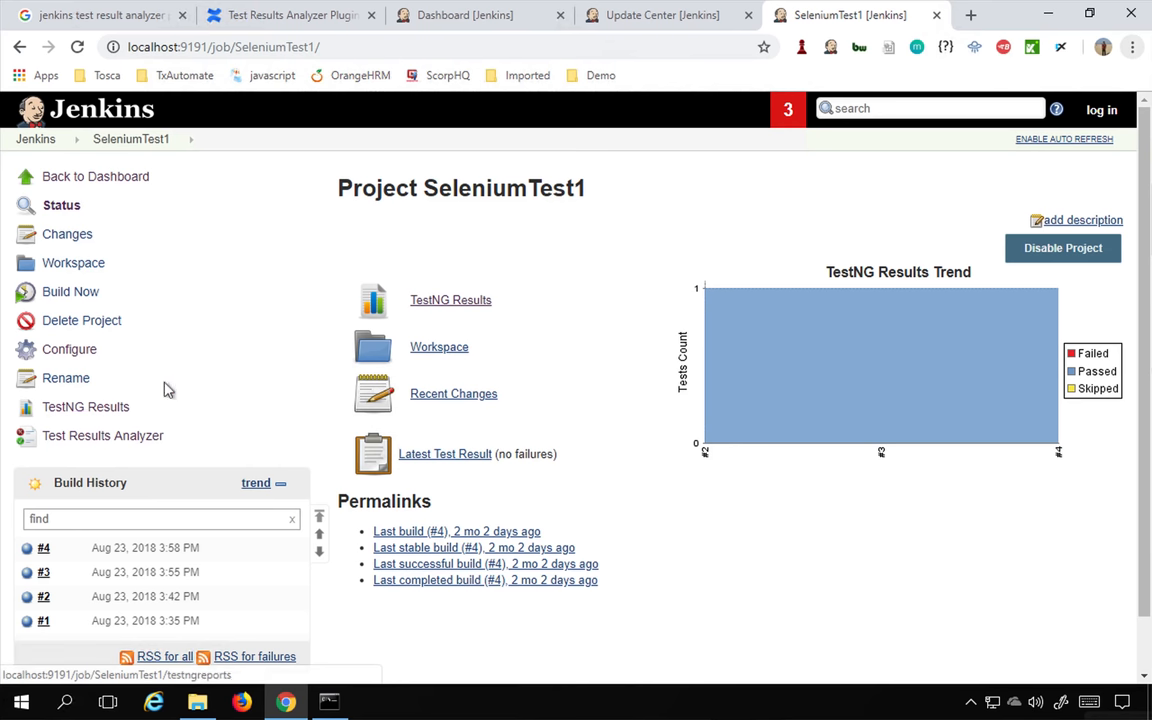
pyautogui.moveTo(75, 437)
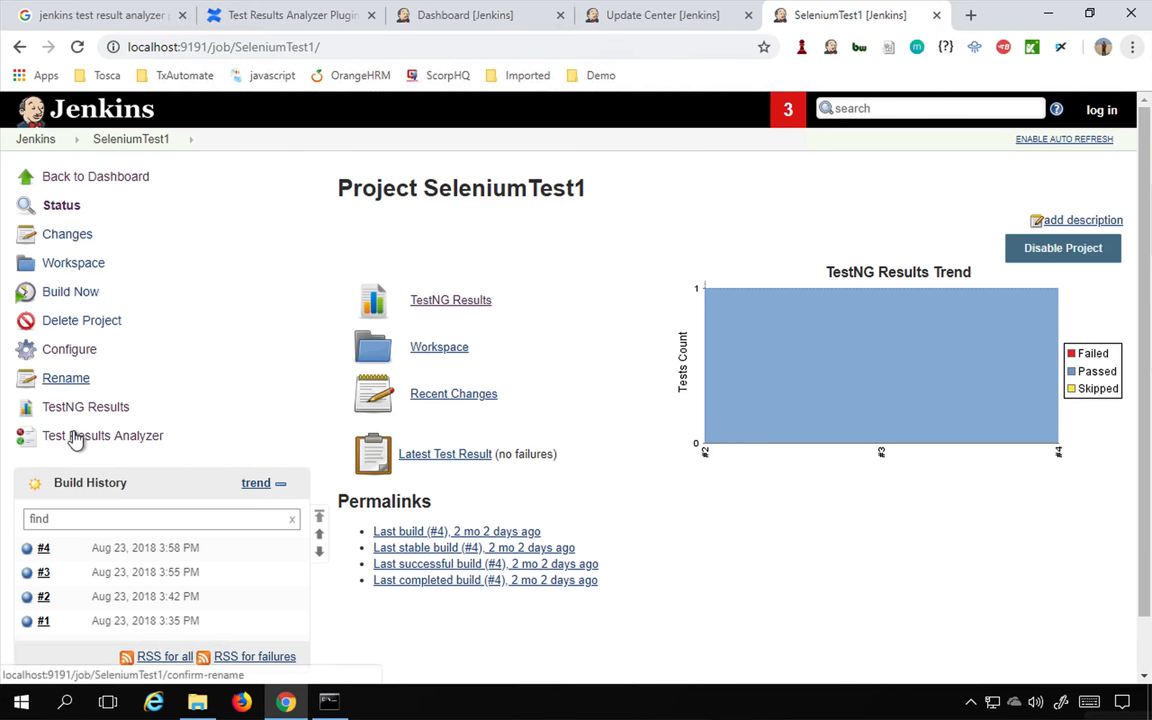
pyautogui.click(103, 435)
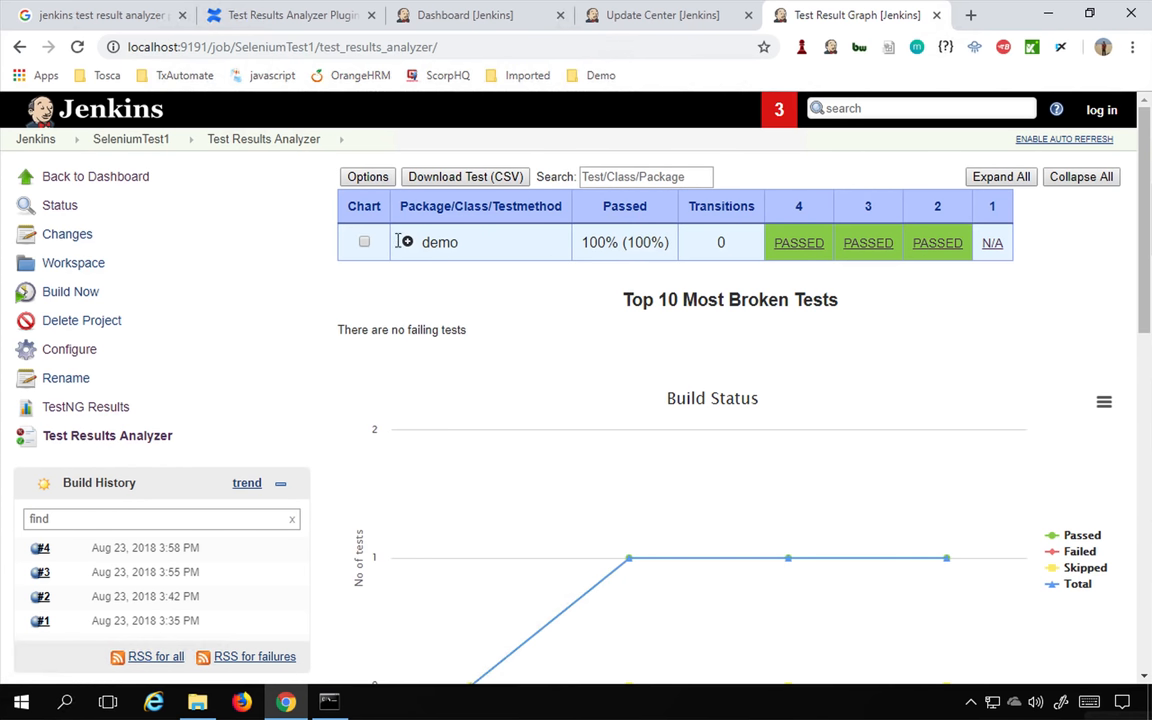
pyautogui.click(407, 242)
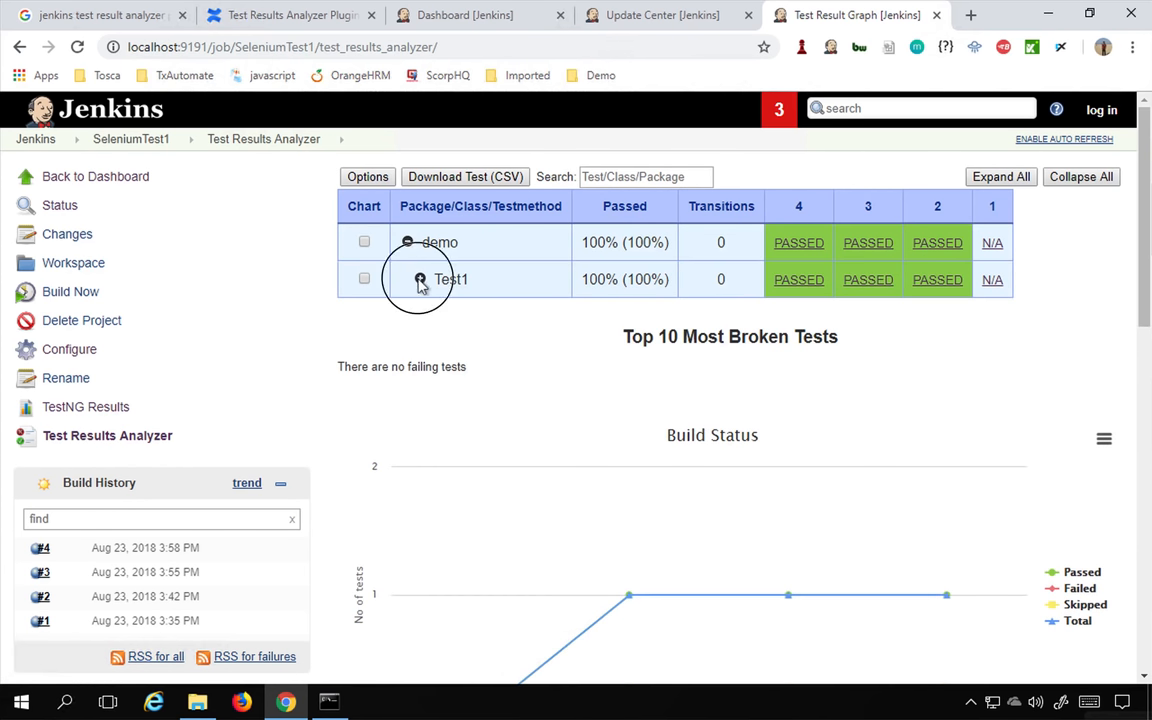
pyautogui.click(418, 279)
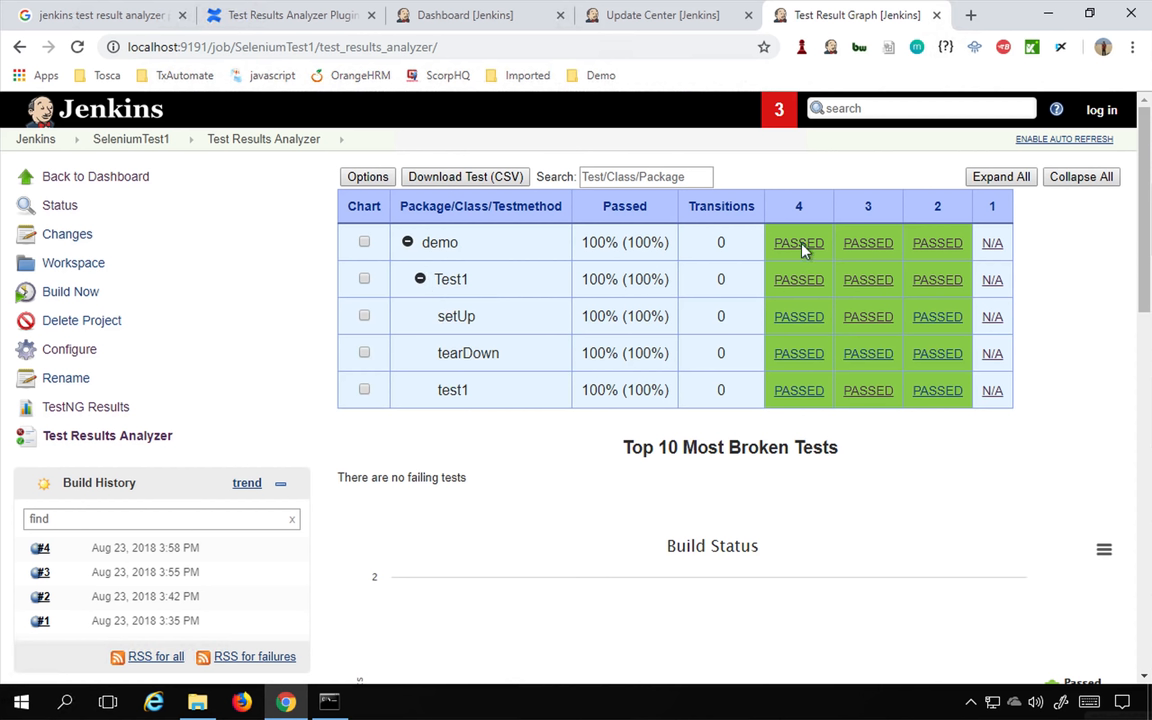
pyautogui.moveTo(813, 281)
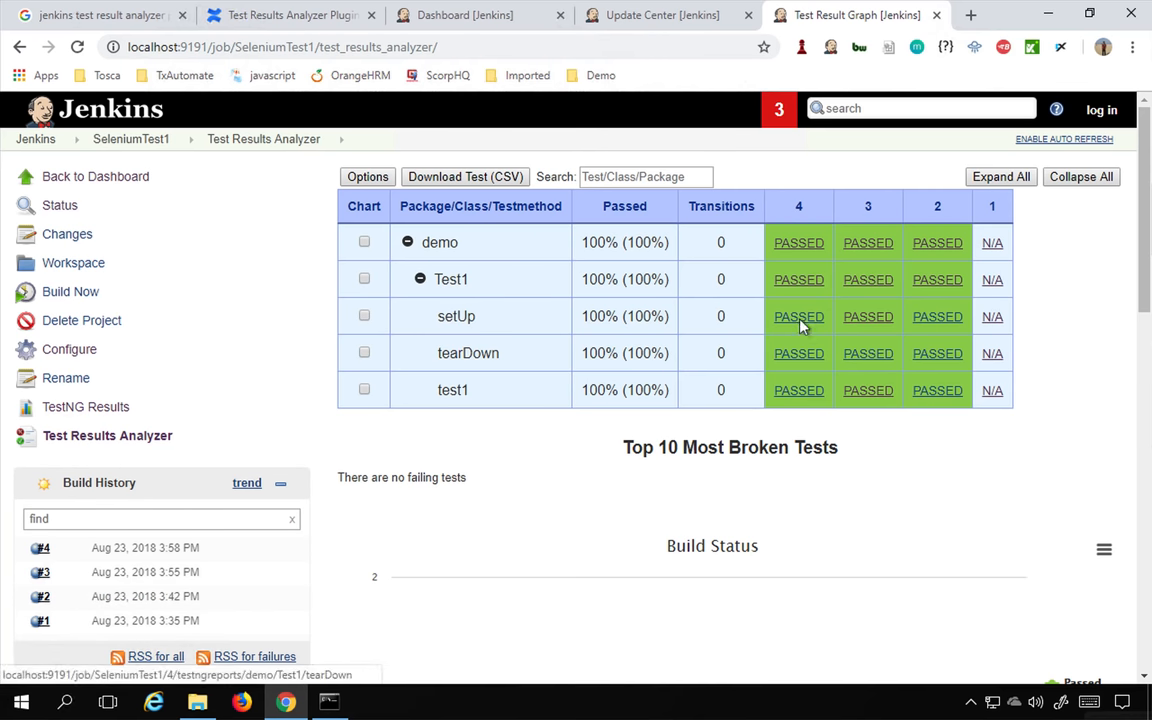
# View setUp's PASSED result, build #3 in the duration chart, and demo.Test1, then go back
pyautogui.click(798, 316)
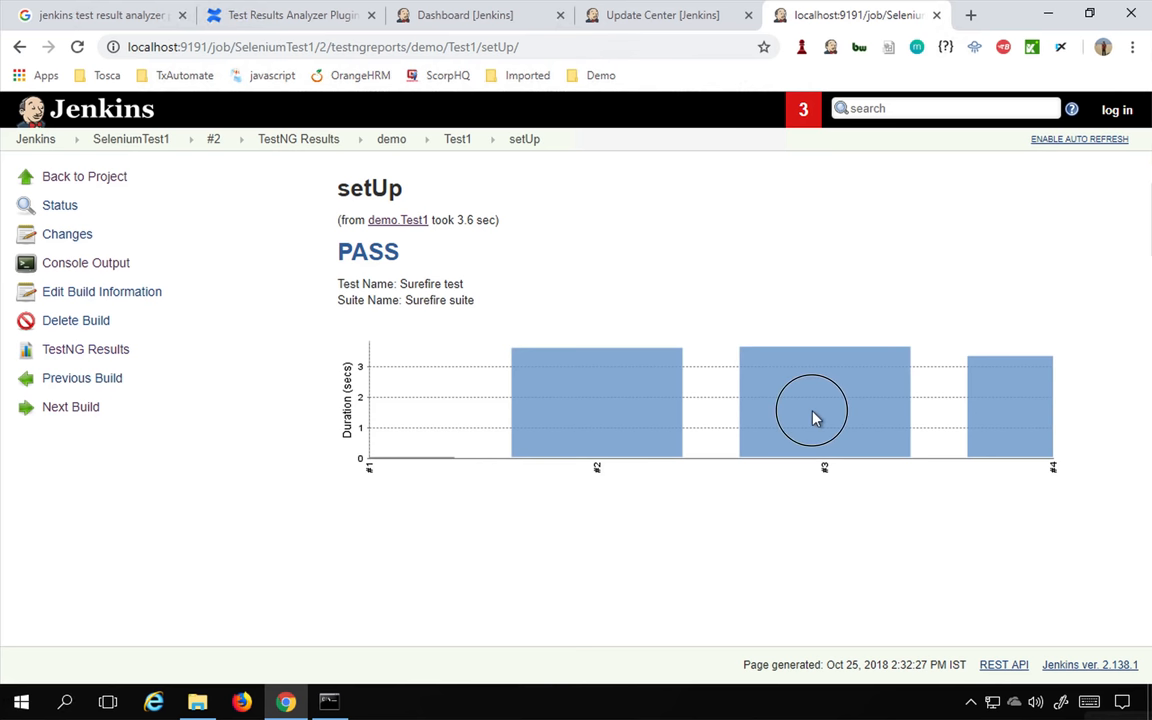
pyautogui.click(70, 406)
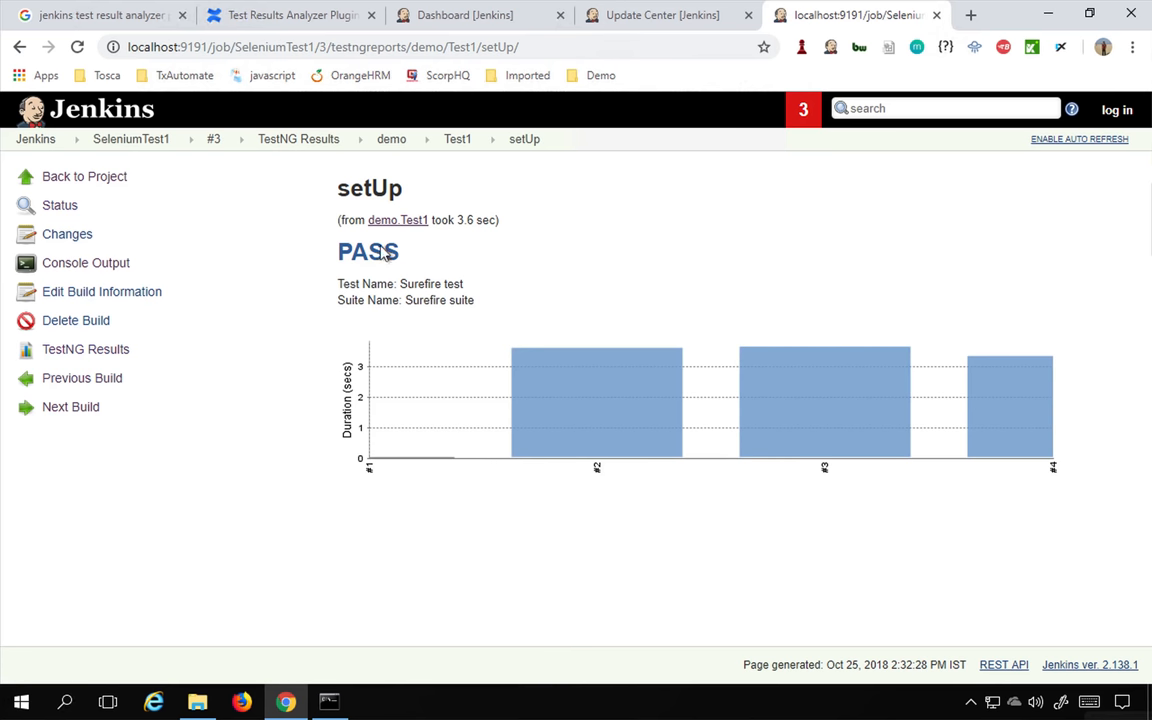
pyautogui.click(382, 220)
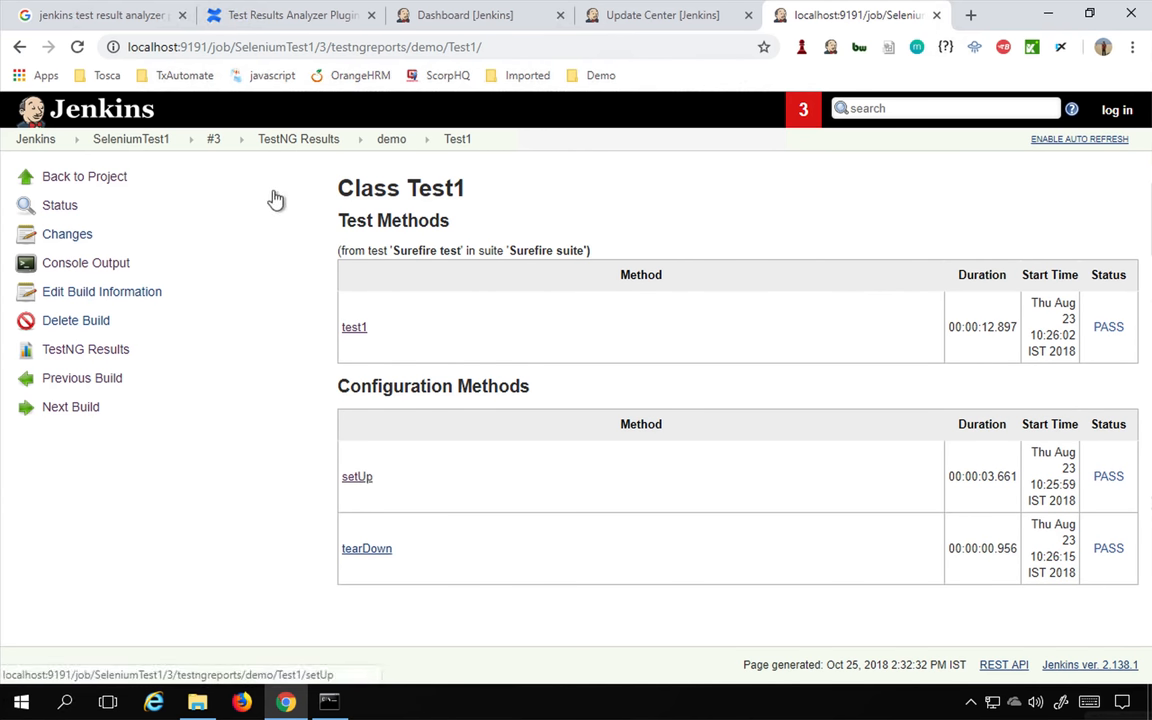
pyautogui.moveTo(77, 177)
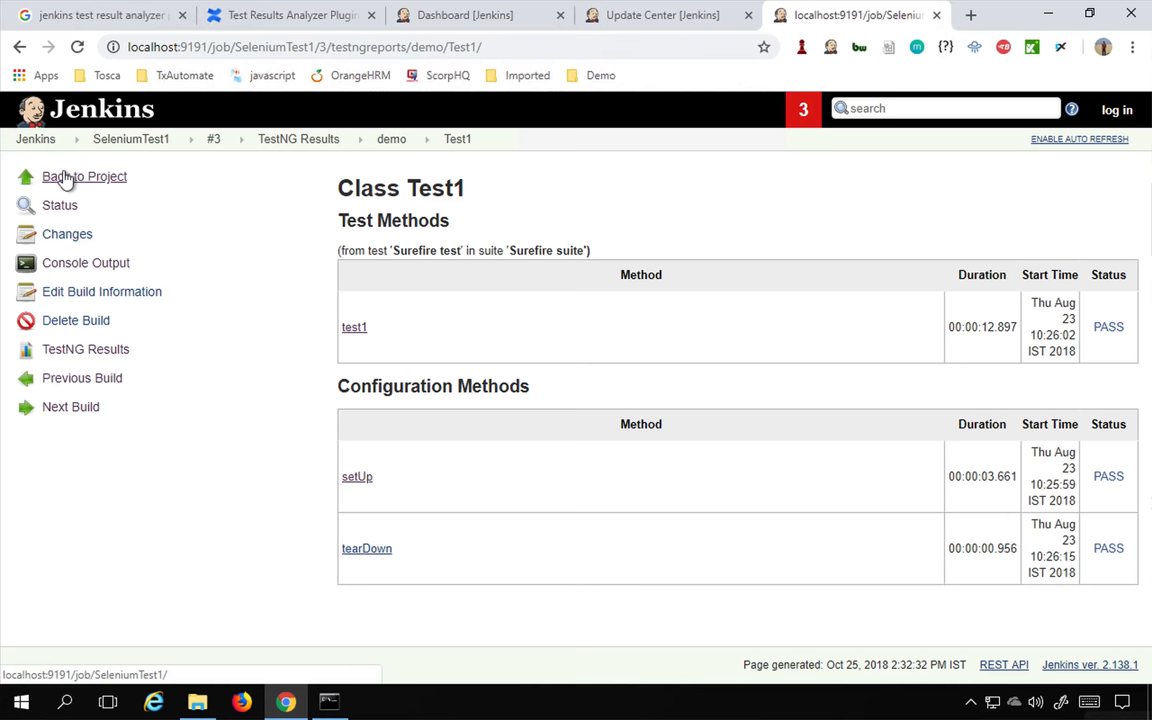
pyautogui.click(84, 176)
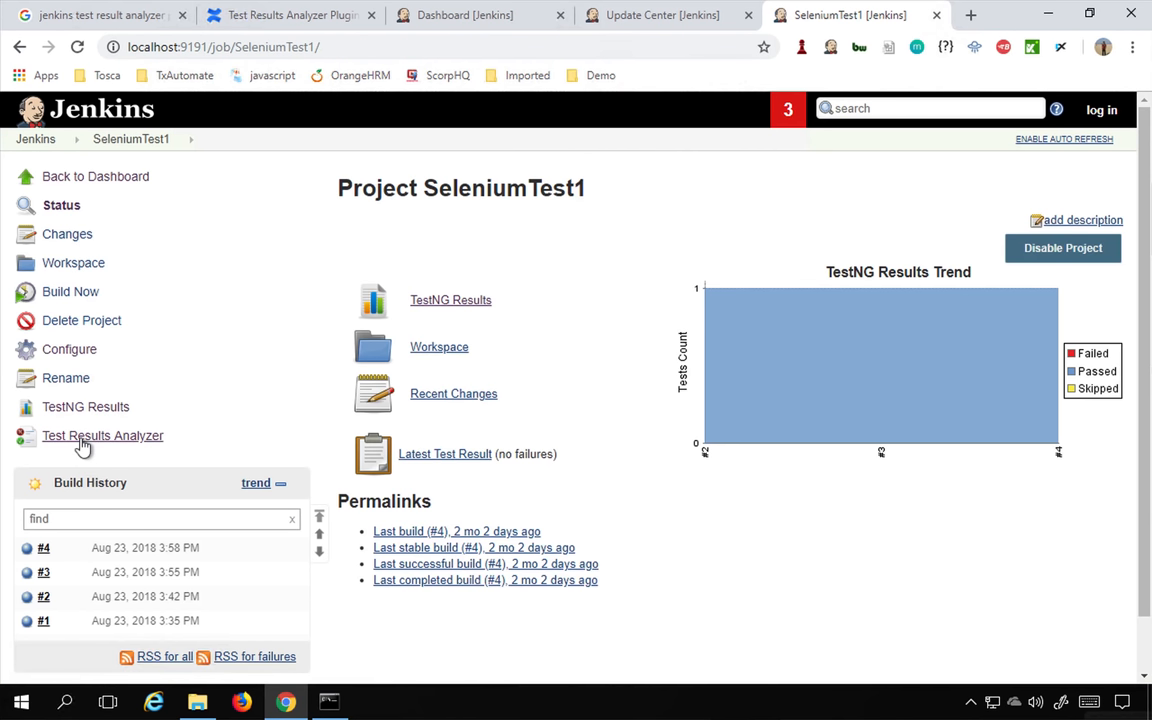
# Scroll through the Test Results Analyzer charts and toggle the Passed legend entry off and on
pyautogui.click(102, 435)
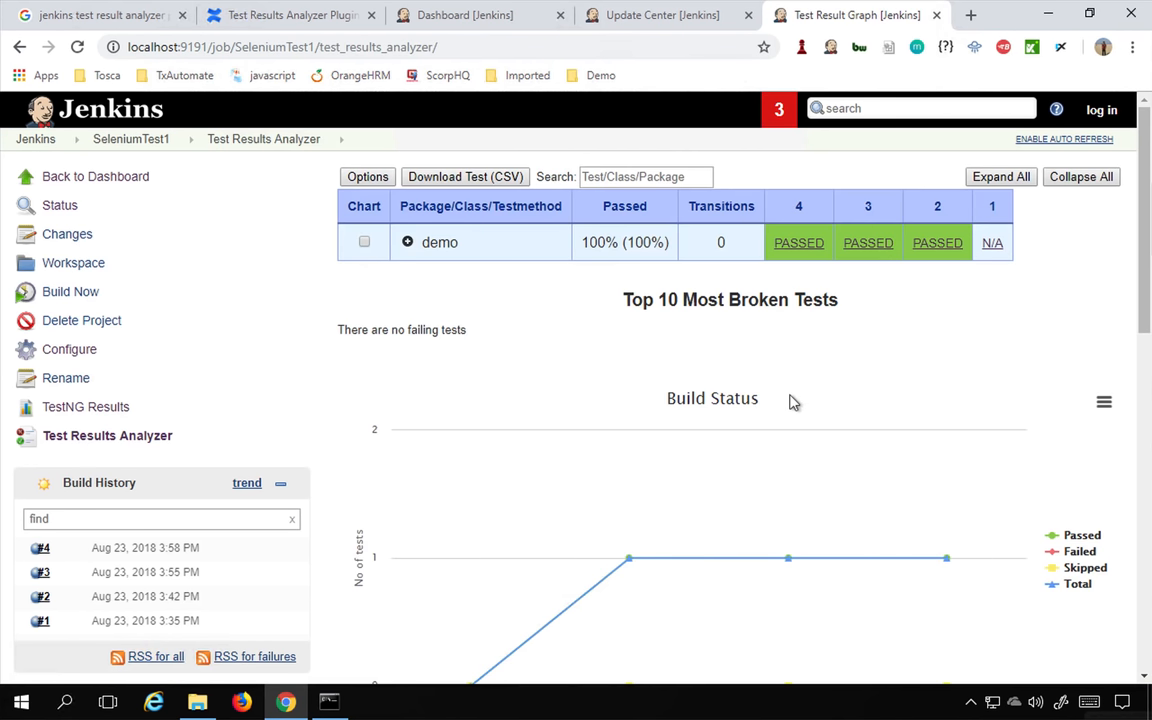
pyautogui.scroll(-3)
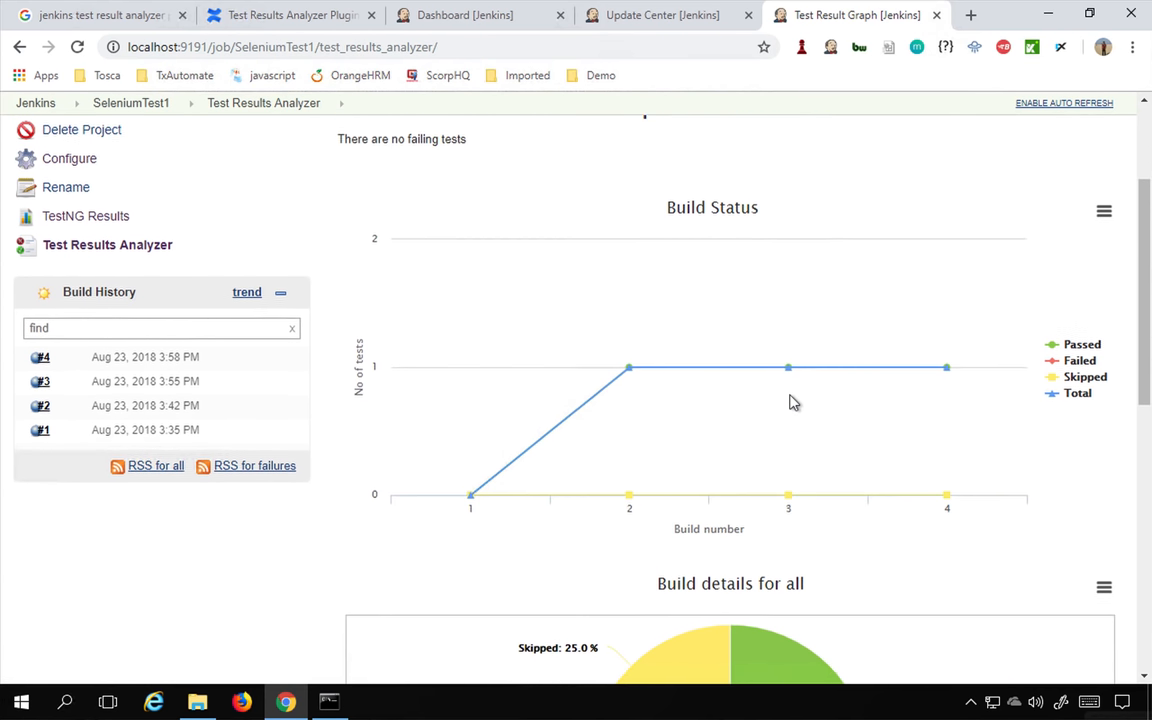
pyautogui.scroll(-3)
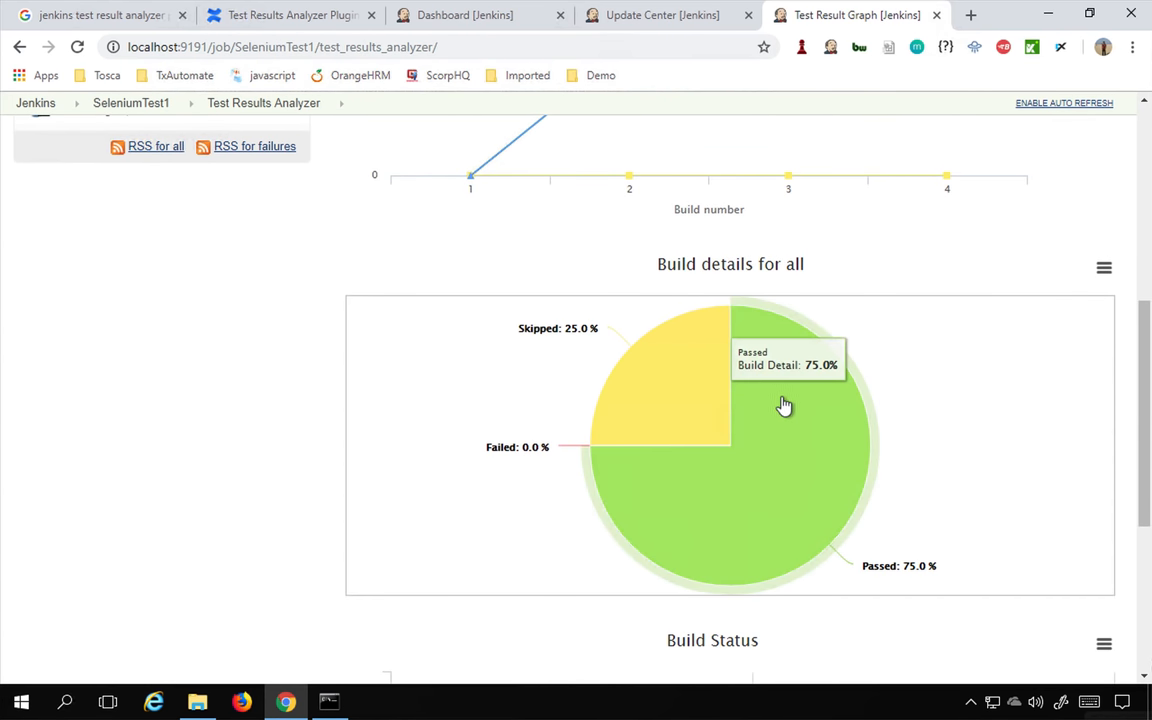
pyautogui.moveTo(783, 406)
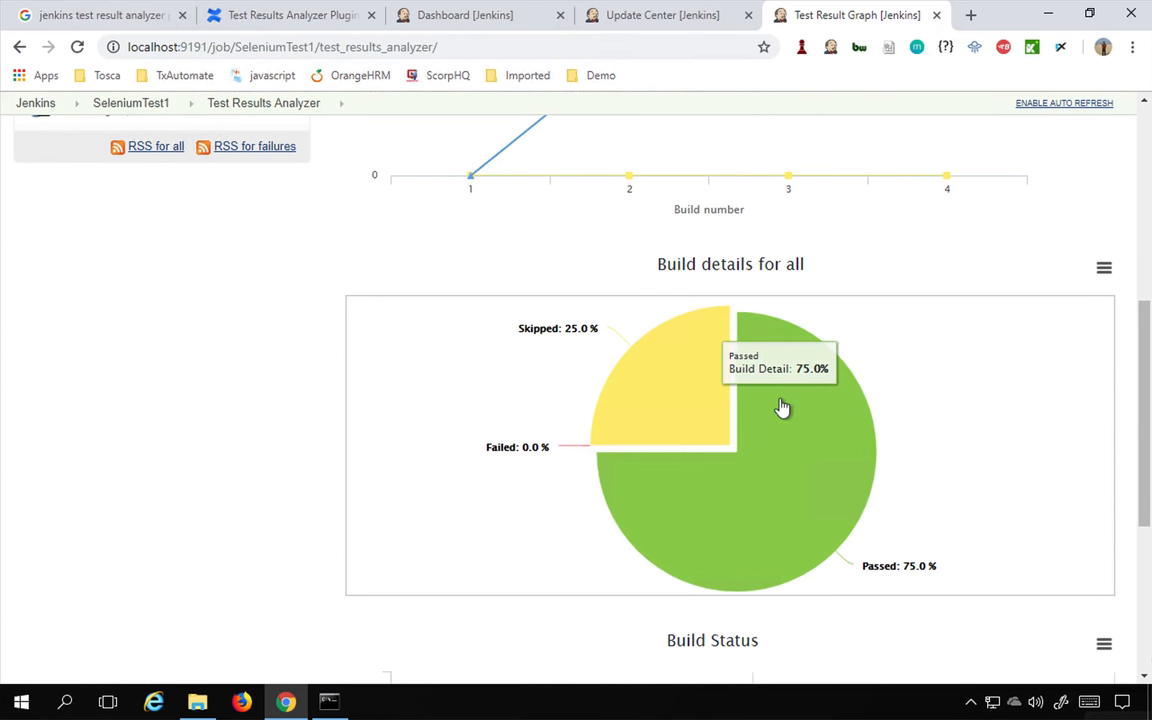
pyautogui.moveTo(805, 434)
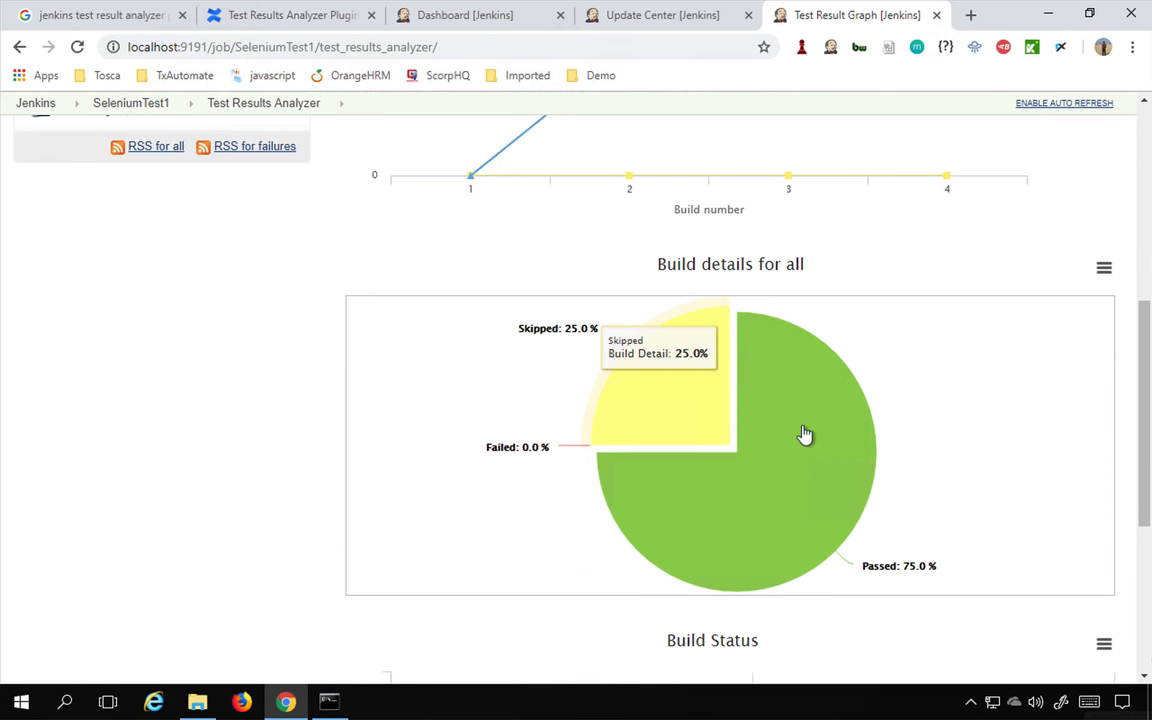
pyautogui.scroll(-3)
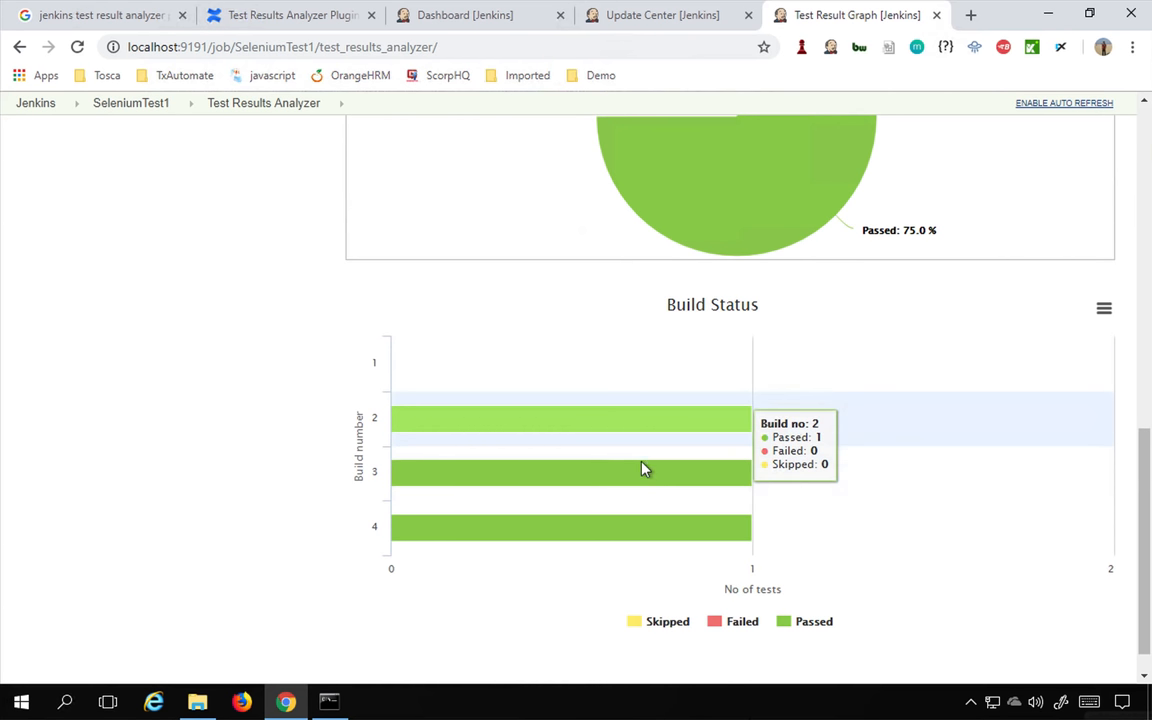
pyautogui.moveTo(715, 553)
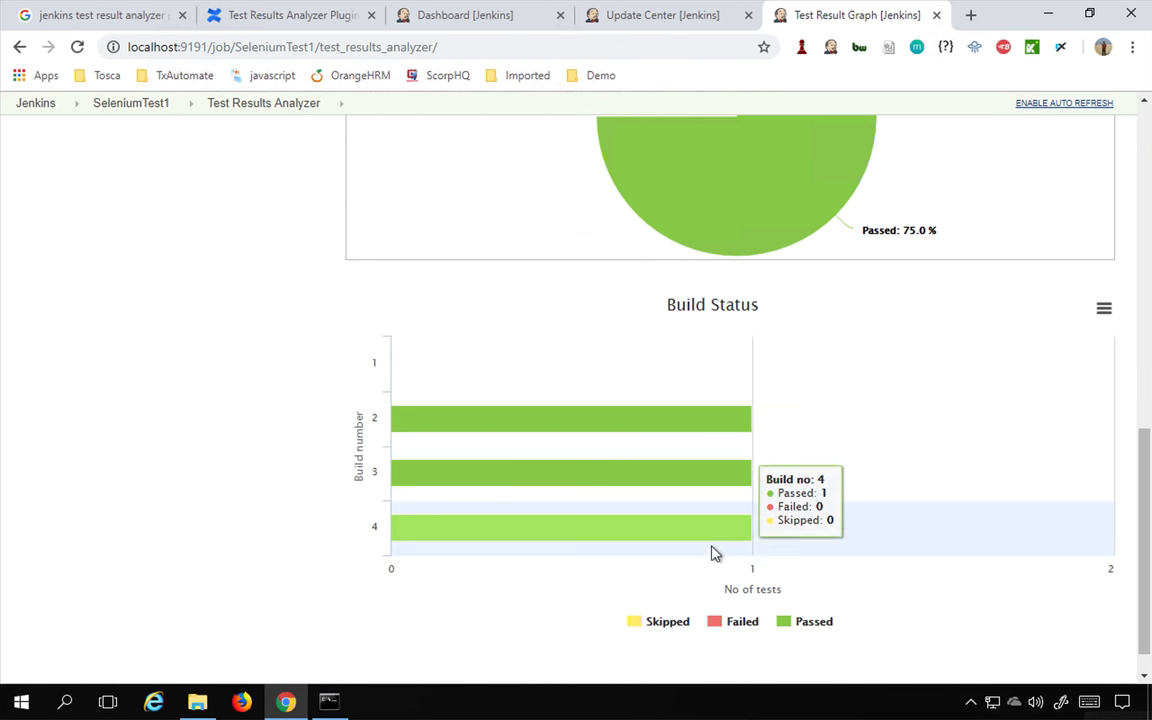
pyautogui.moveTo(802, 628)
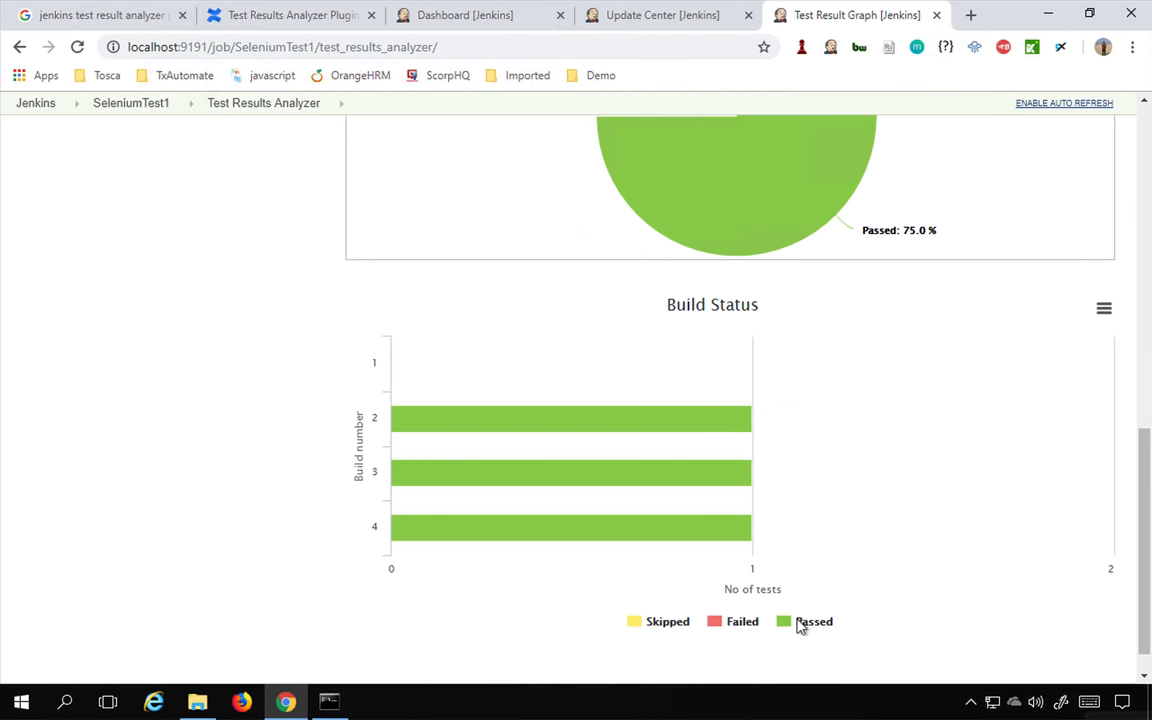
pyautogui.click(811, 621)
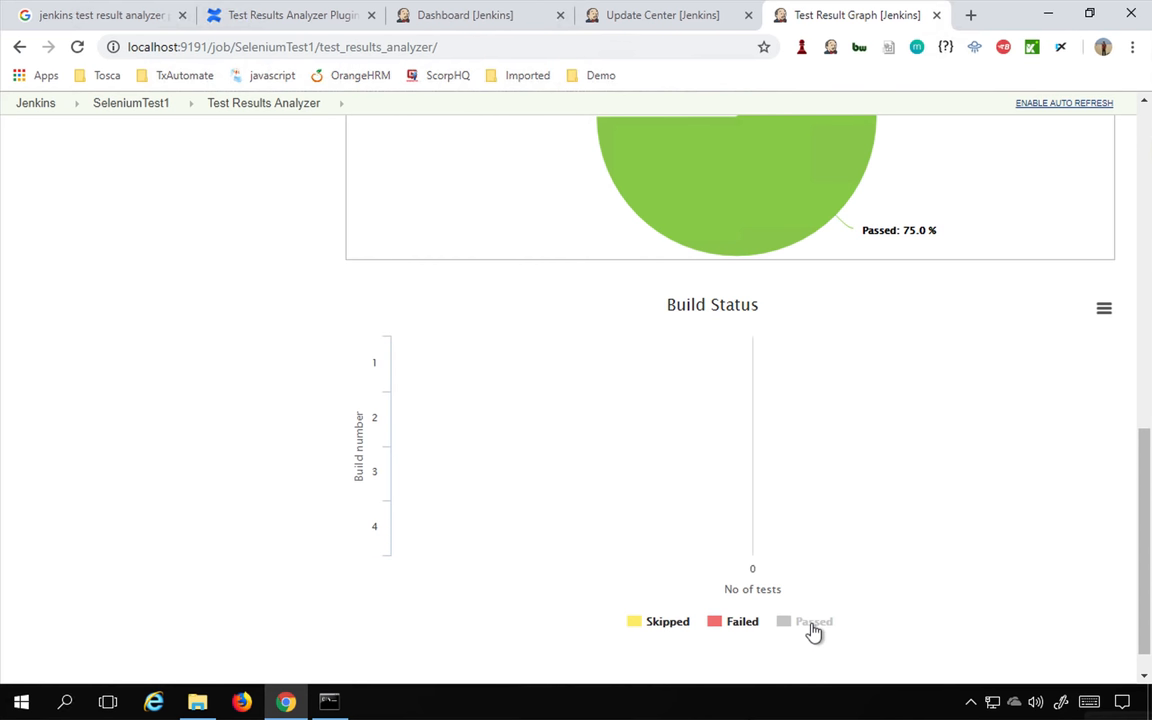
pyautogui.click(809, 621)
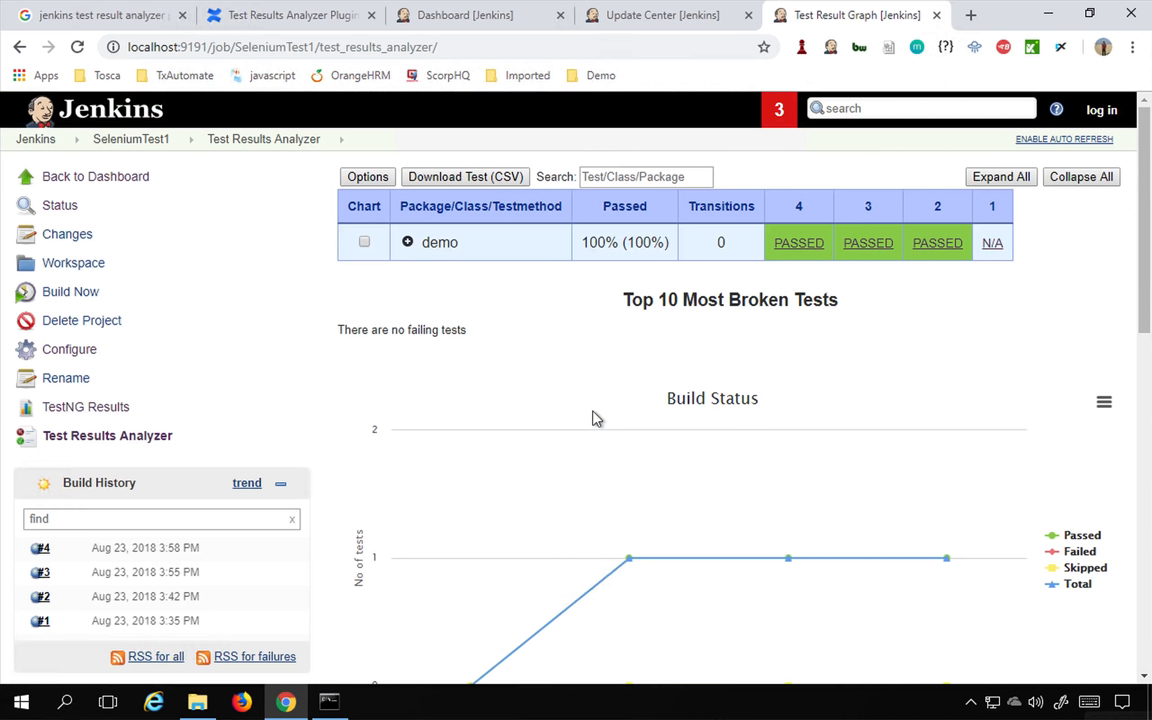
pyautogui.moveTo(634, 275)
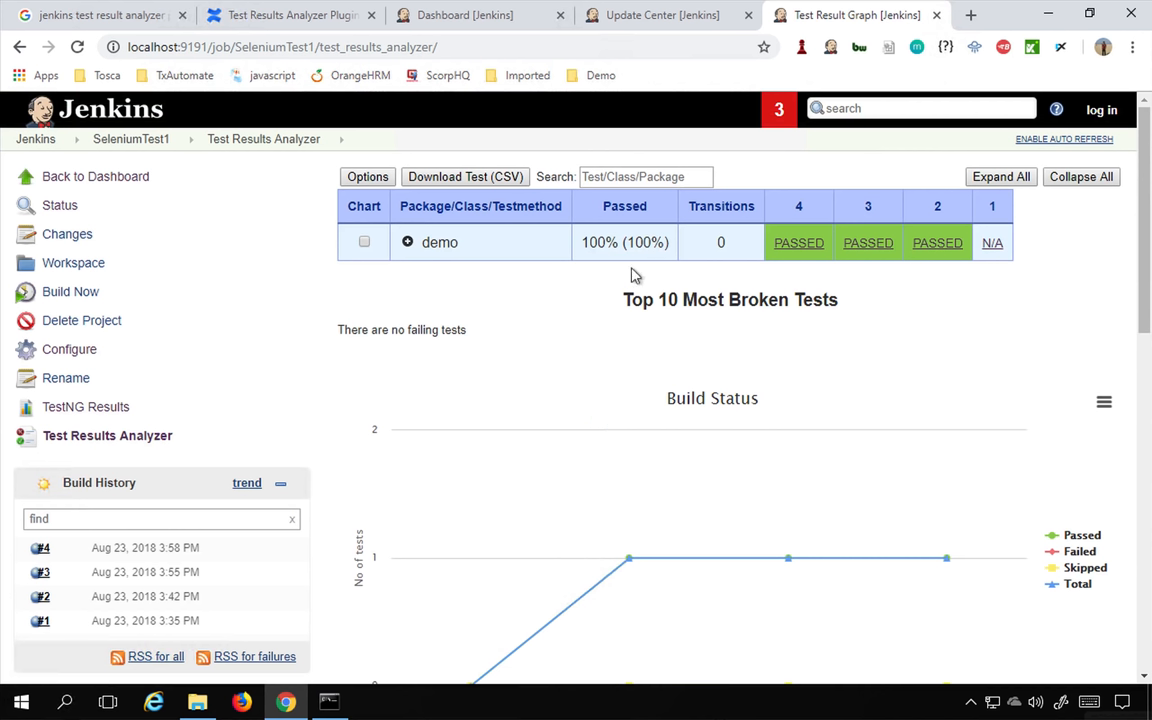
pyautogui.moveTo(547, 270)
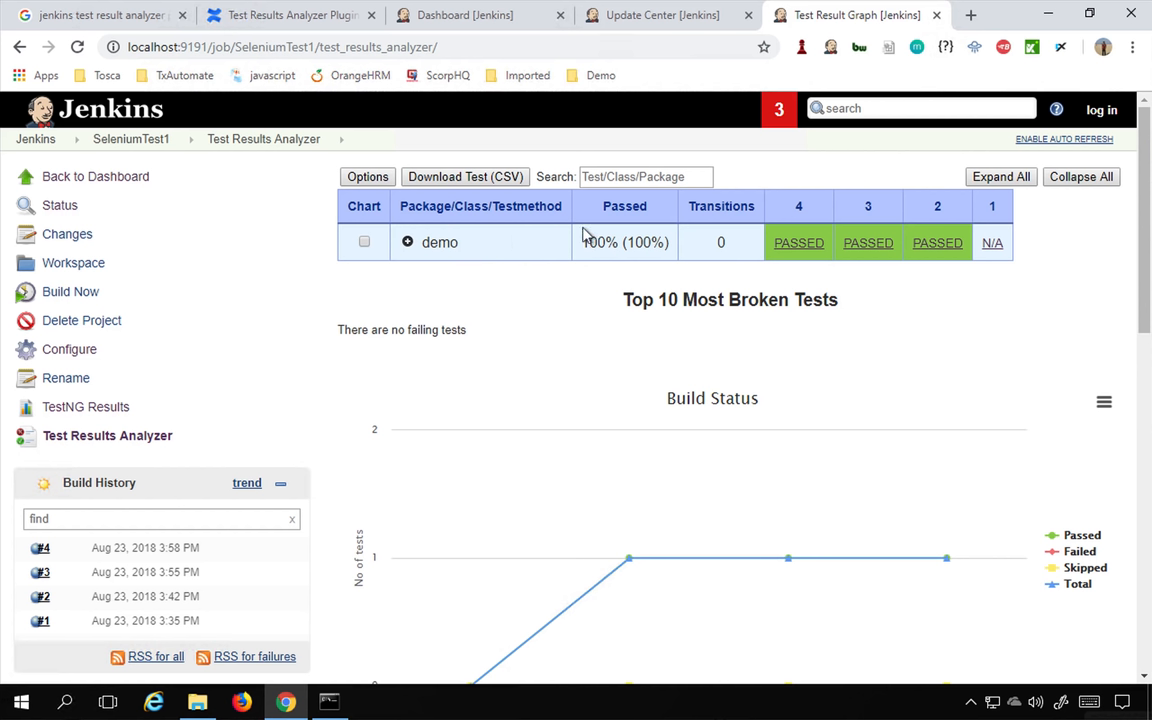
pyautogui.moveTo(570, 258)
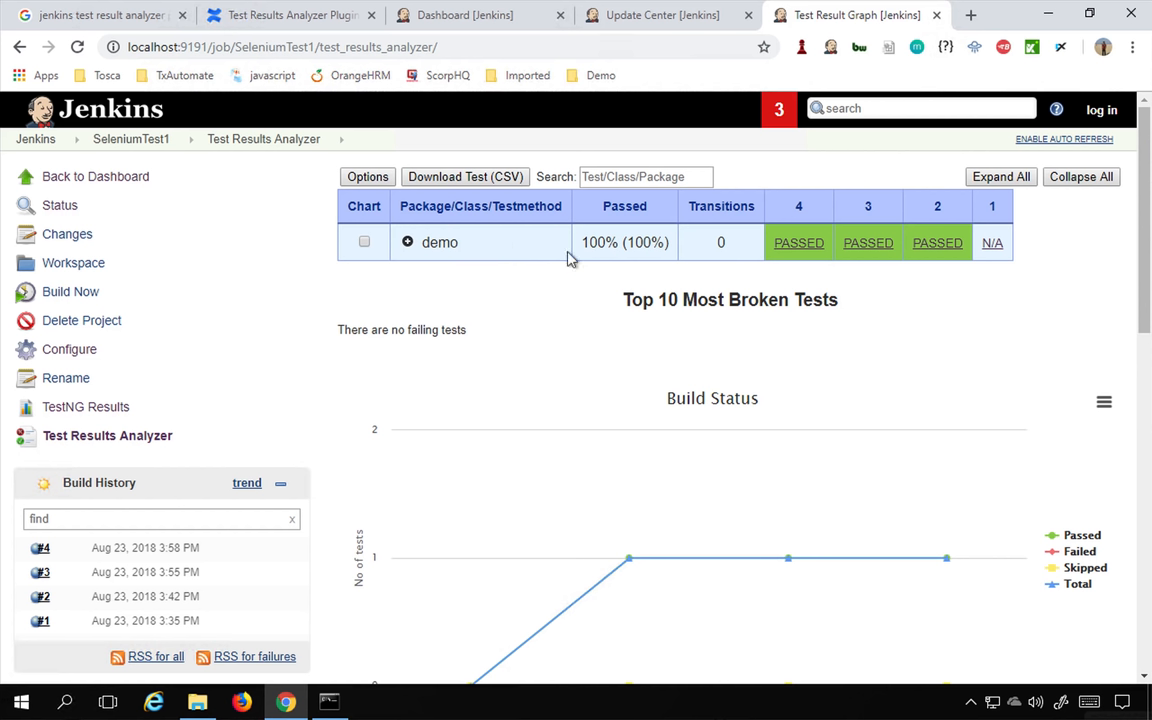
pyautogui.moveTo(485, 249)
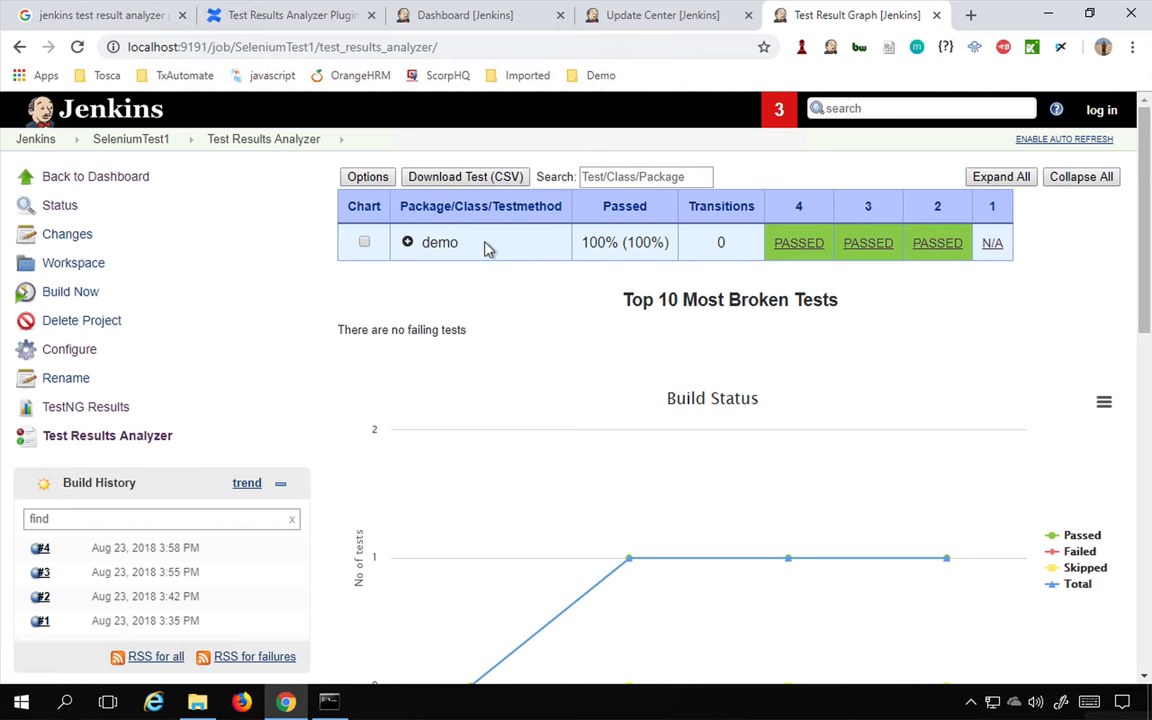
# Return to the Test Results Analyzer Plugin wiki tab and scroll to its passed/failed/skipped sample report
pyautogui.click(290, 16)
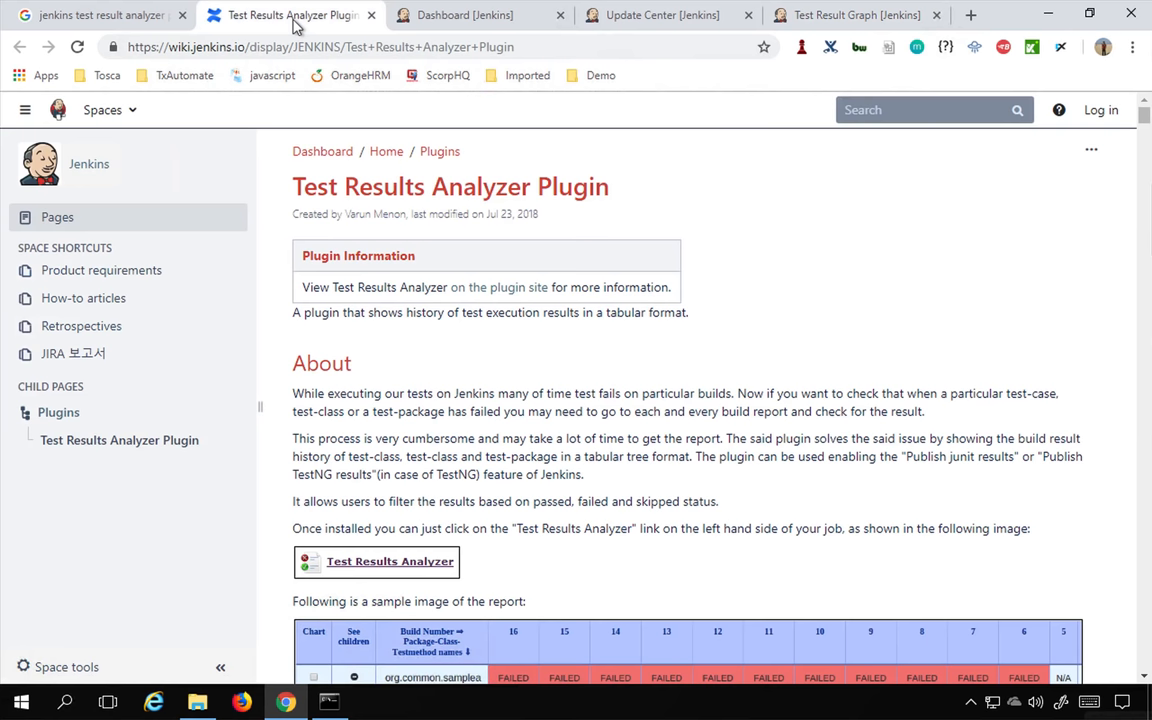
pyautogui.scroll(-3)
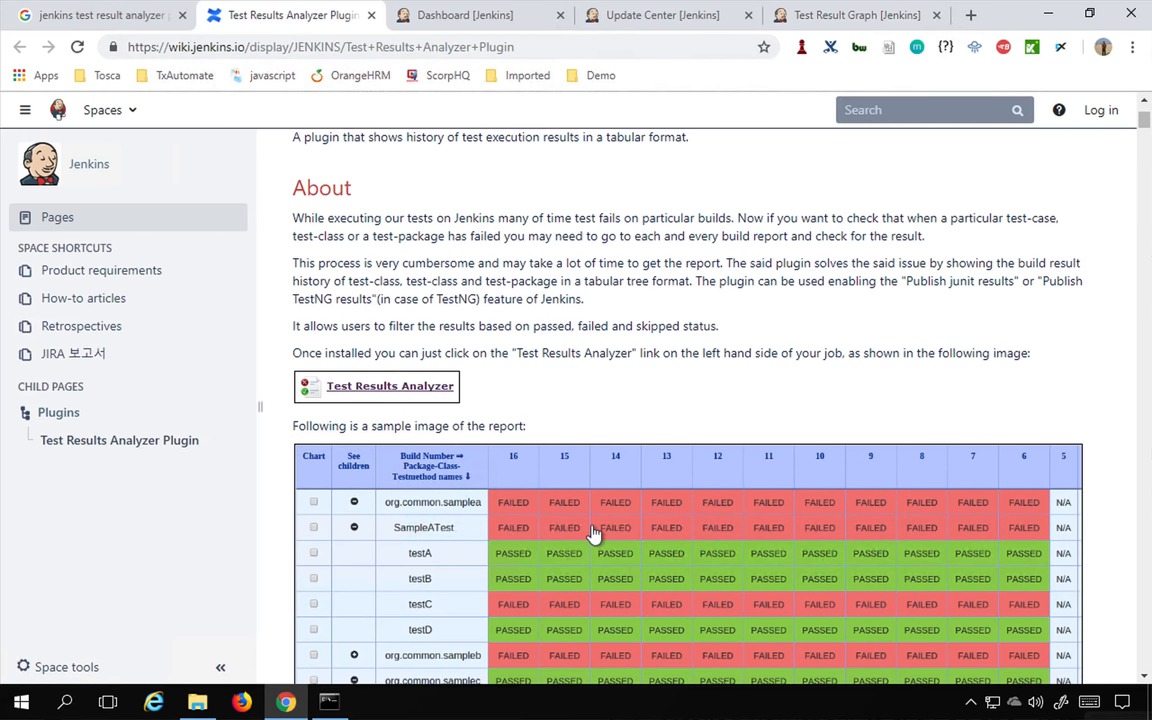
pyautogui.scroll(-3)
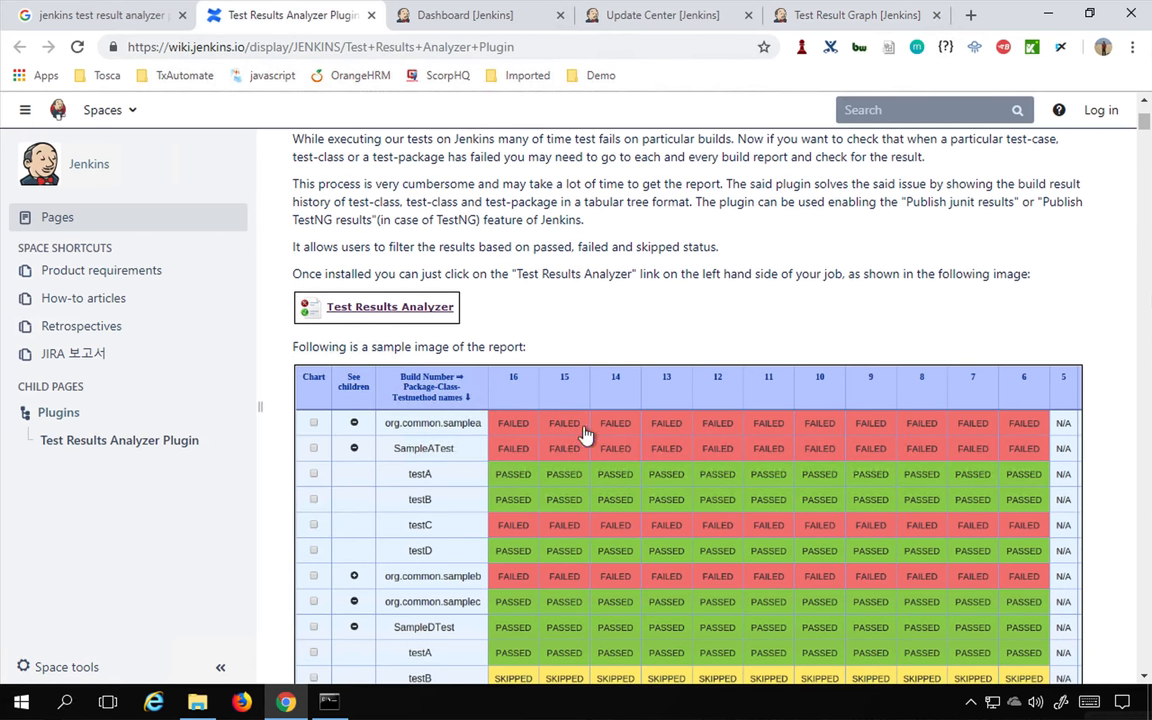
pyautogui.scroll(-3)
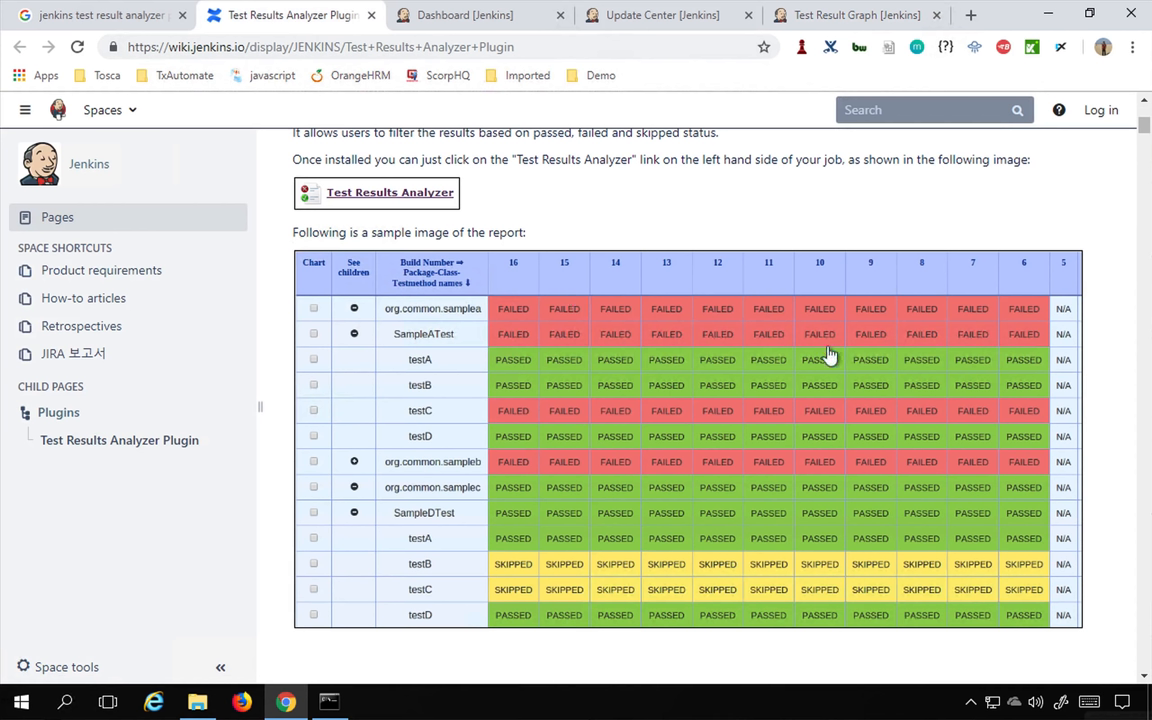
pyautogui.moveTo(650, 315)
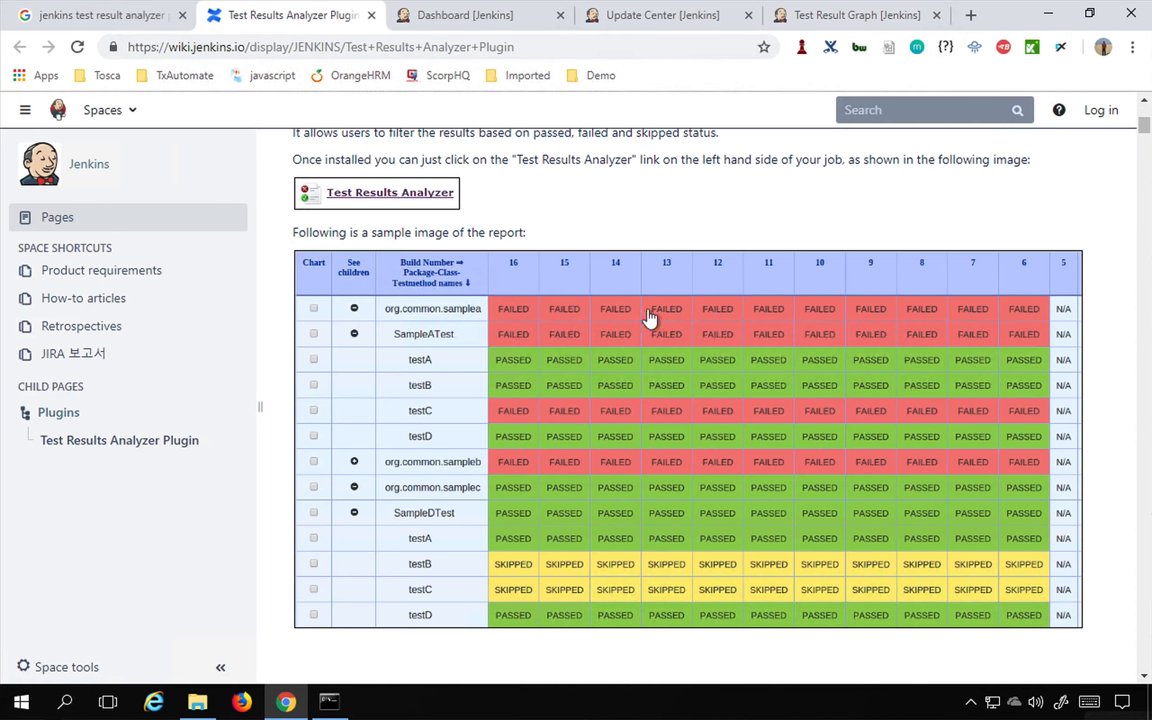
pyautogui.moveTo(675, 360)
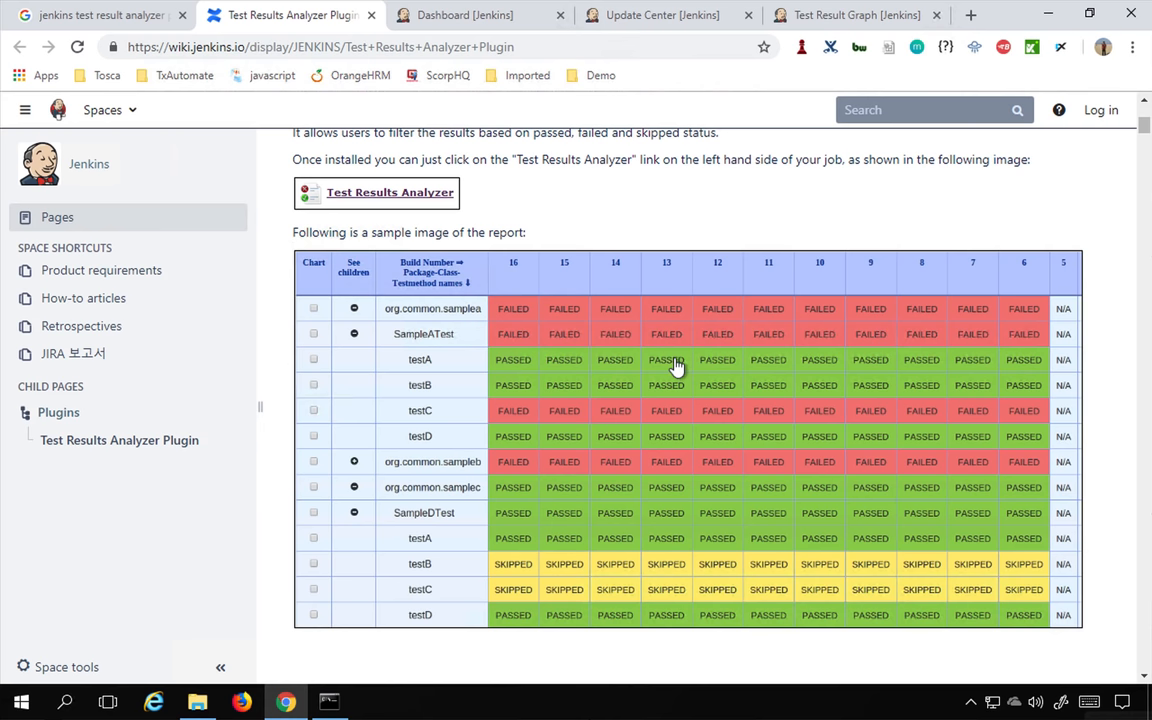
pyautogui.moveTo(639, 370)
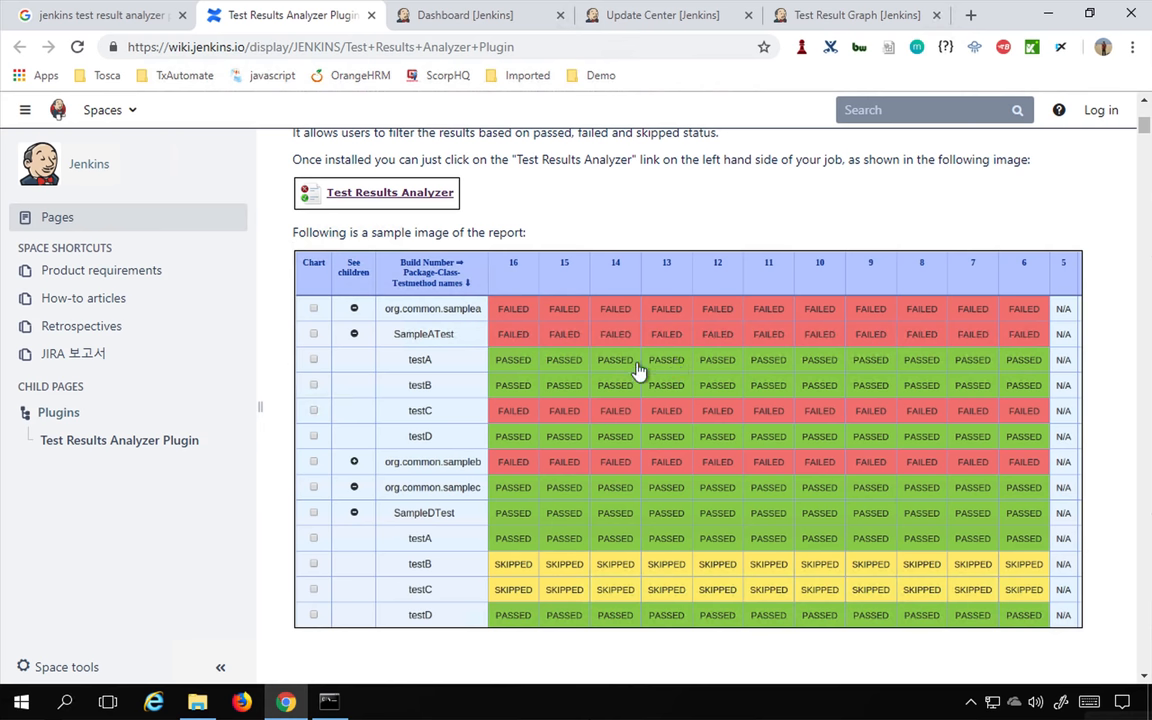